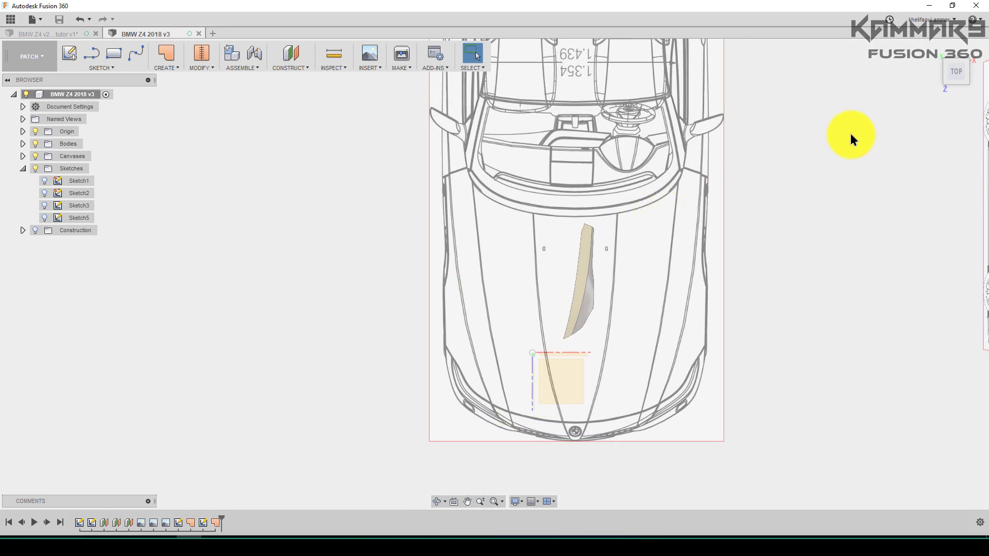
Step: View the orange and then the black BMW Z4 renders in Photos, ending on the black car's front
right_click(955, 71)
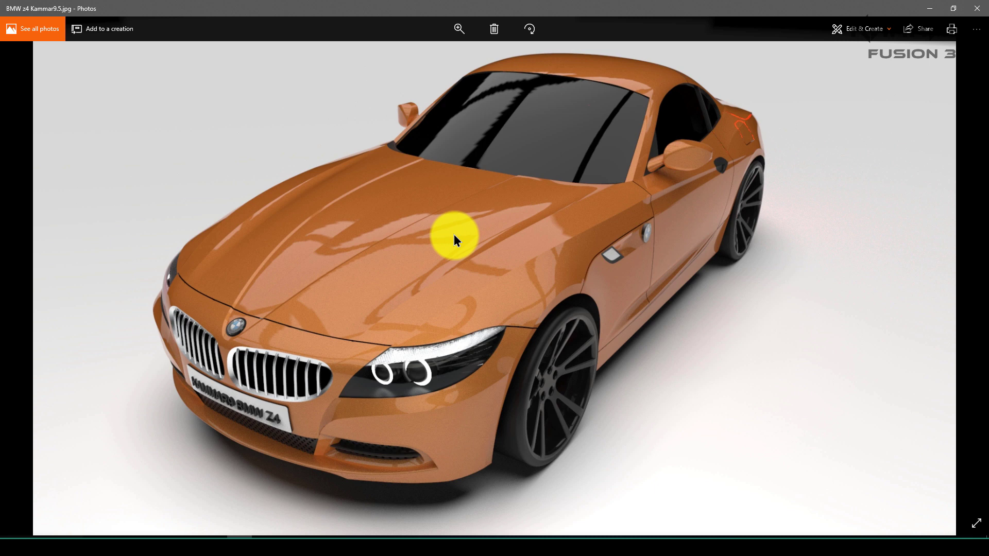
mouse_move(24, 257)
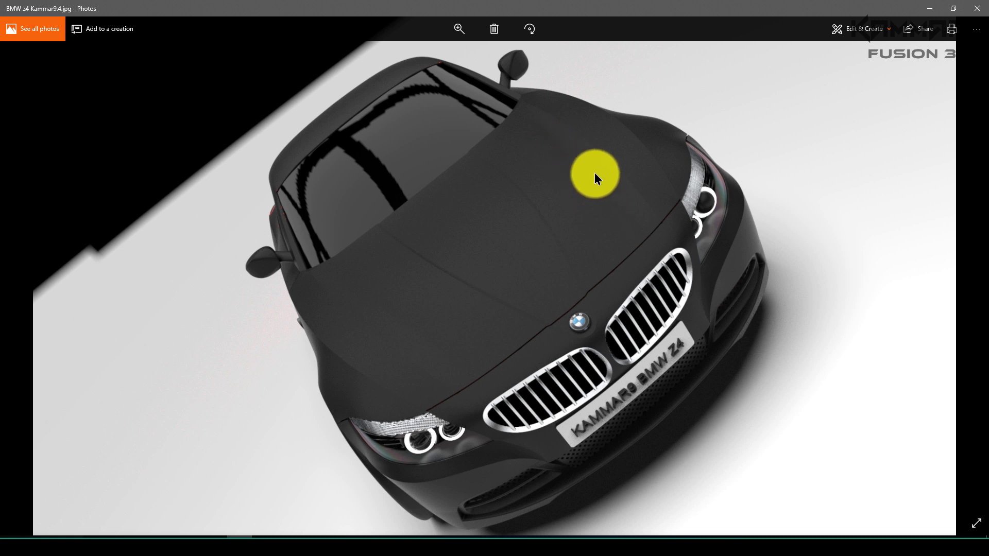
mouse_move(305, 266)
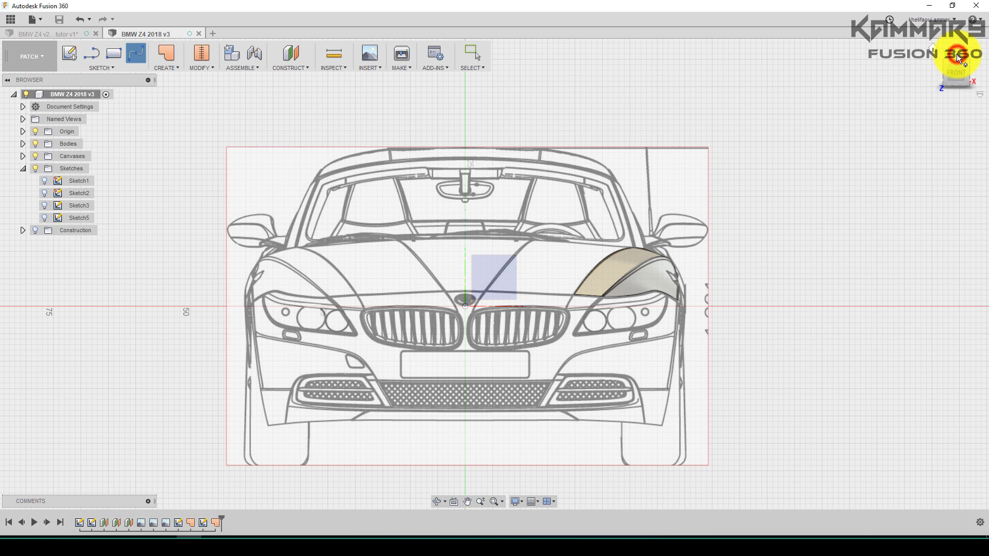
Step: Start Sketch6 on the origin plane from top view for a hood-centre-to-patch-corner spline
left_click(955, 56)
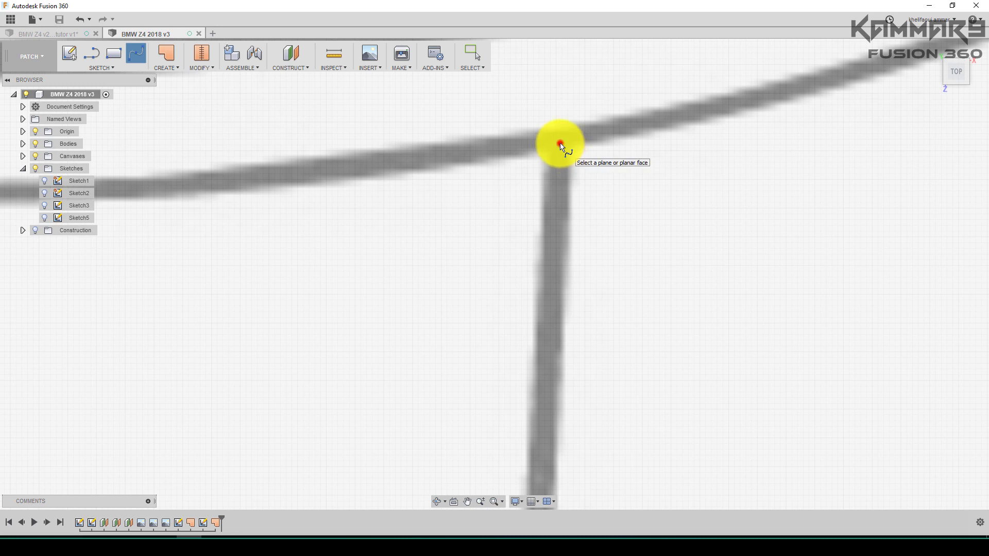
left_click(560, 145)
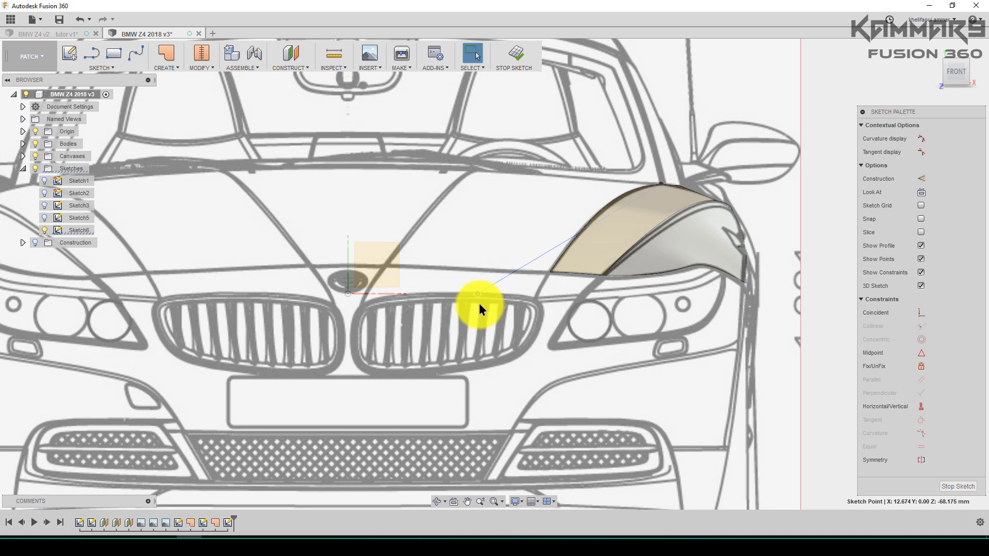
Step: Raise the spline points to hood height and bend its end along the wheel-arch outline
left_click_drag(479, 303, 490, 157)
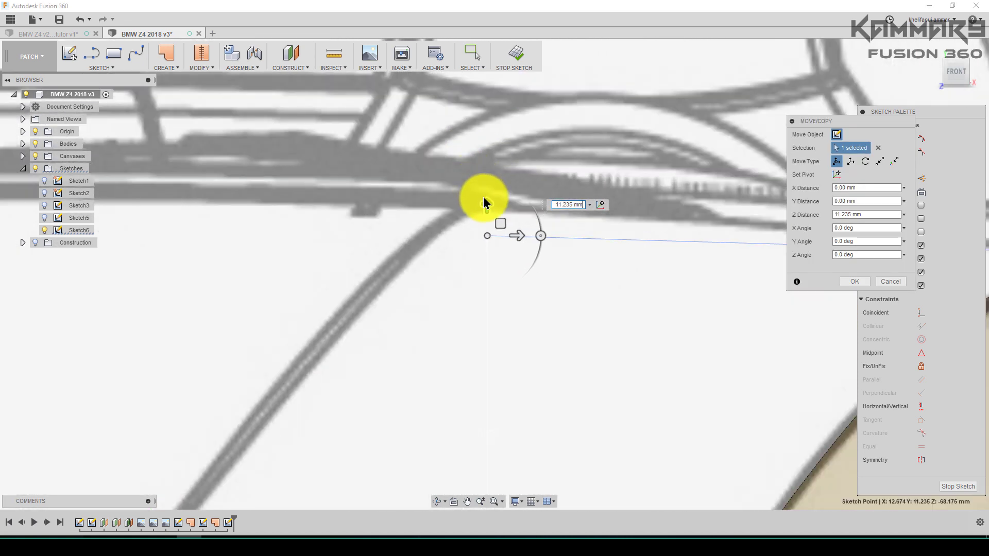
left_click_drag(483, 202, 486, 180)
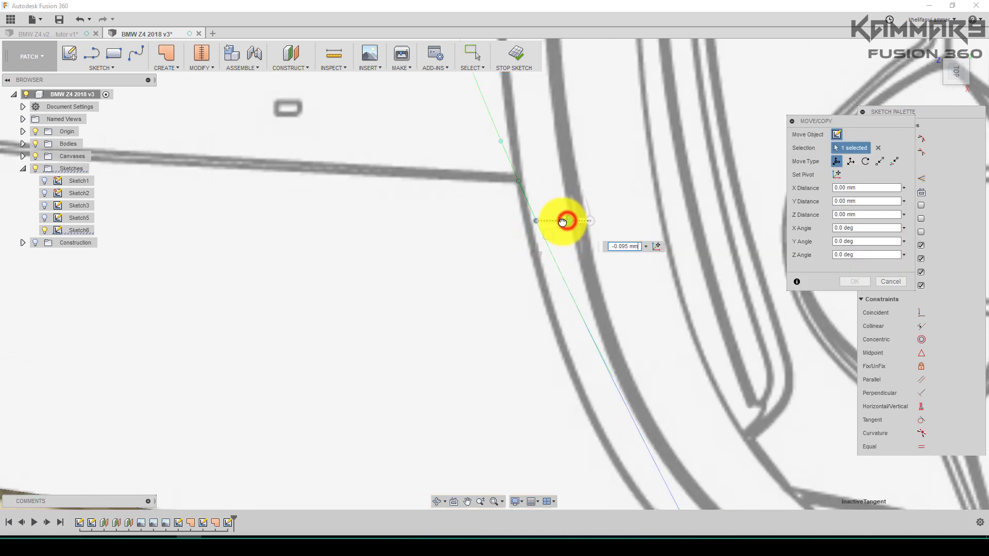
left_click_drag(559, 221, 580, 174)
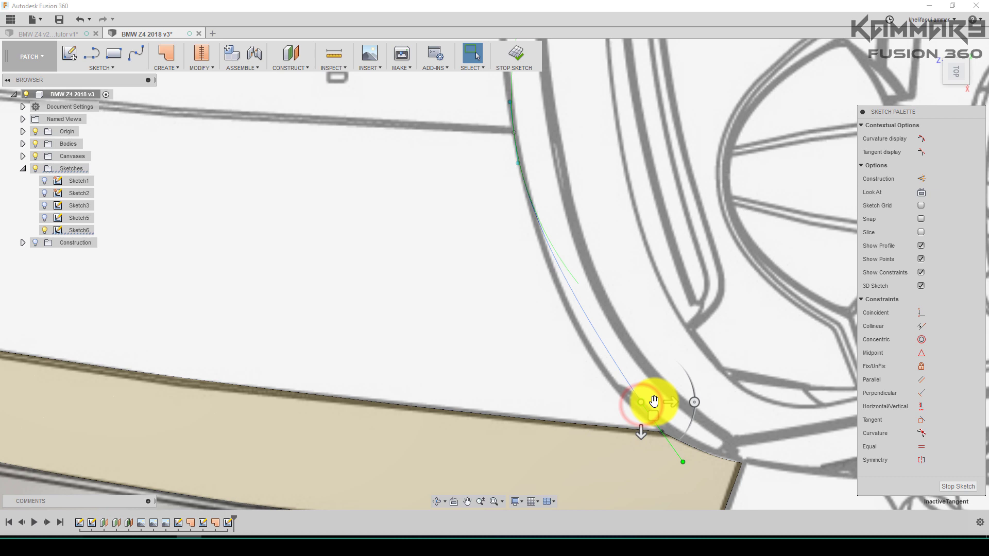
left_click_drag(654, 401, 658, 402)
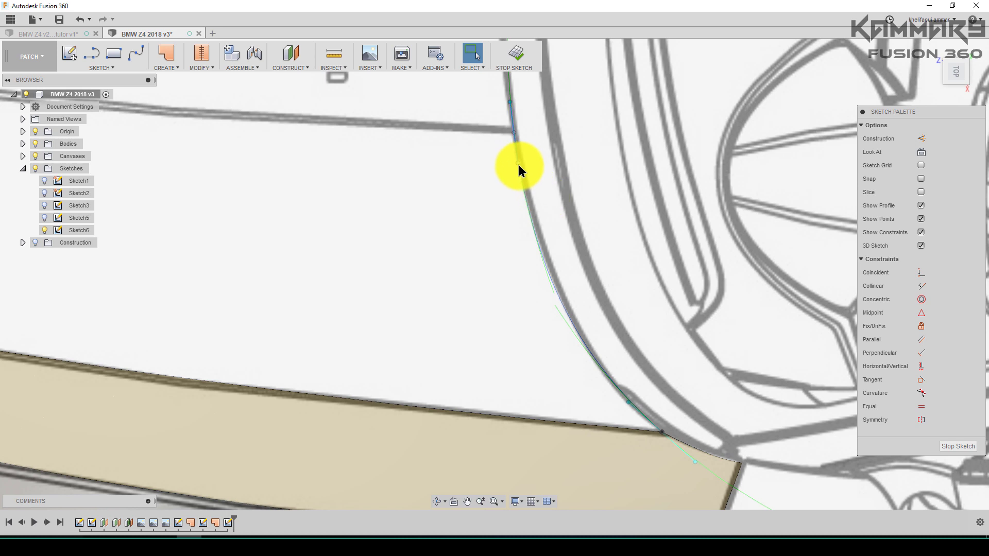
Step: Adjust the spline end point's height with Move/Copy so it meets the headlight patch corner
left_click(516, 163)
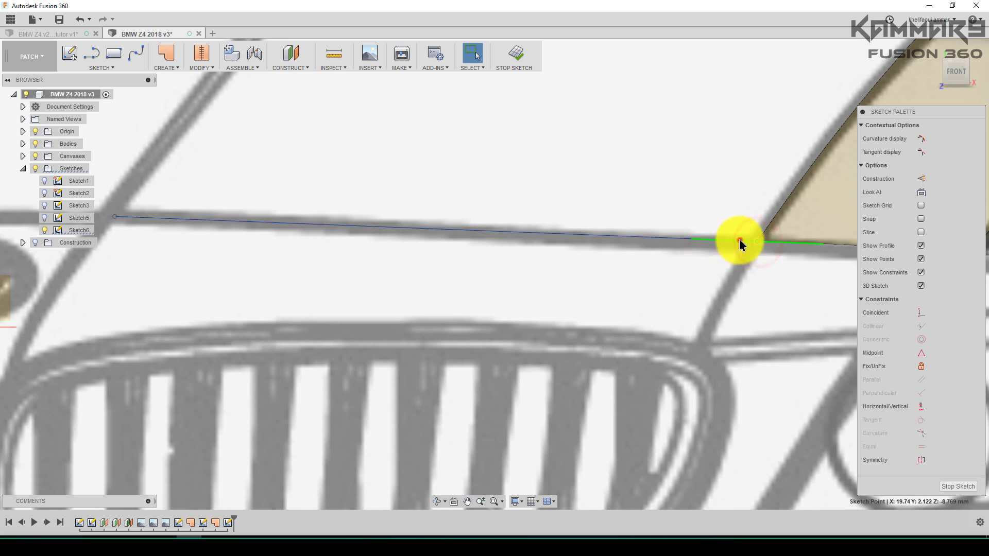
right_click(739, 243)
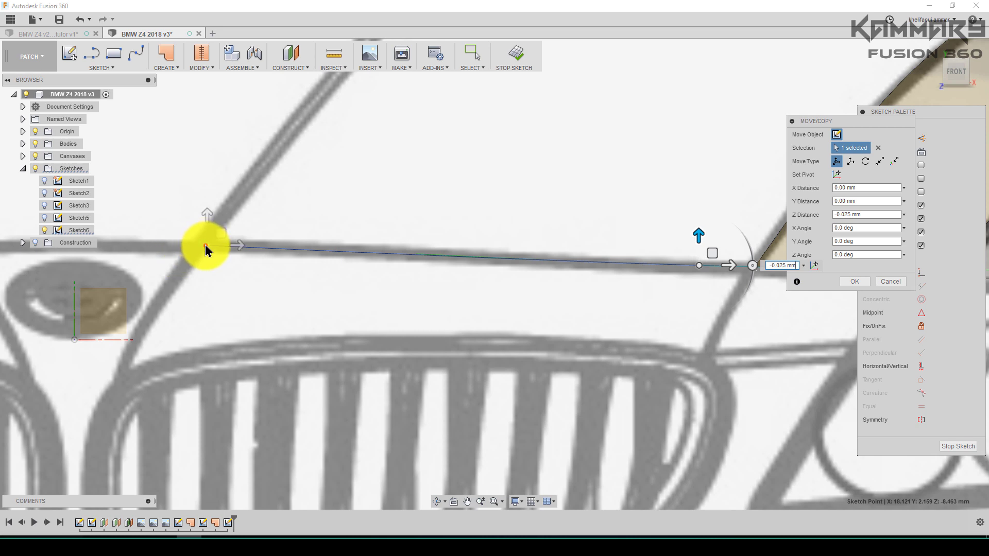
left_click(855, 281)
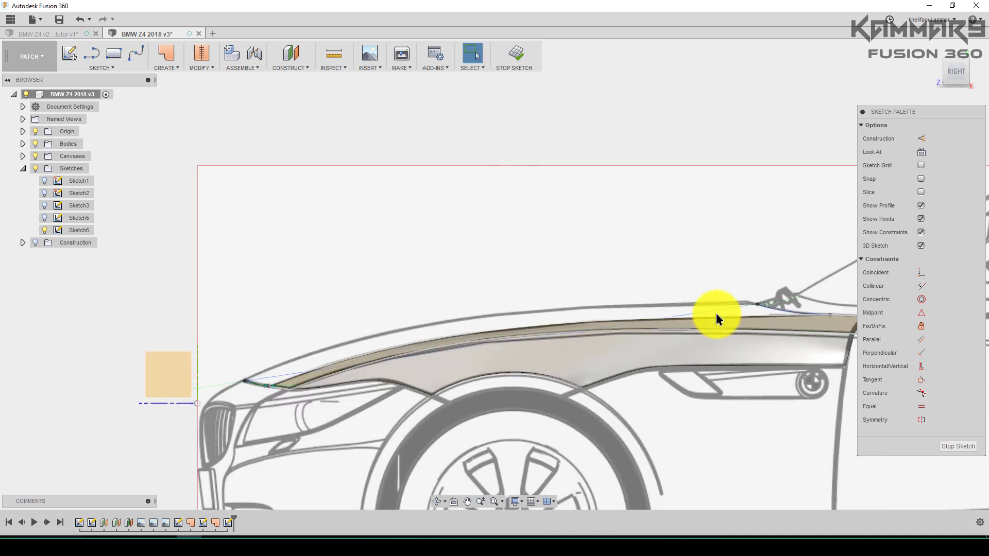
Step: Move the fender spline's middle point onto the fender outline, confirm, and orbit to check
left_click(690, 311)
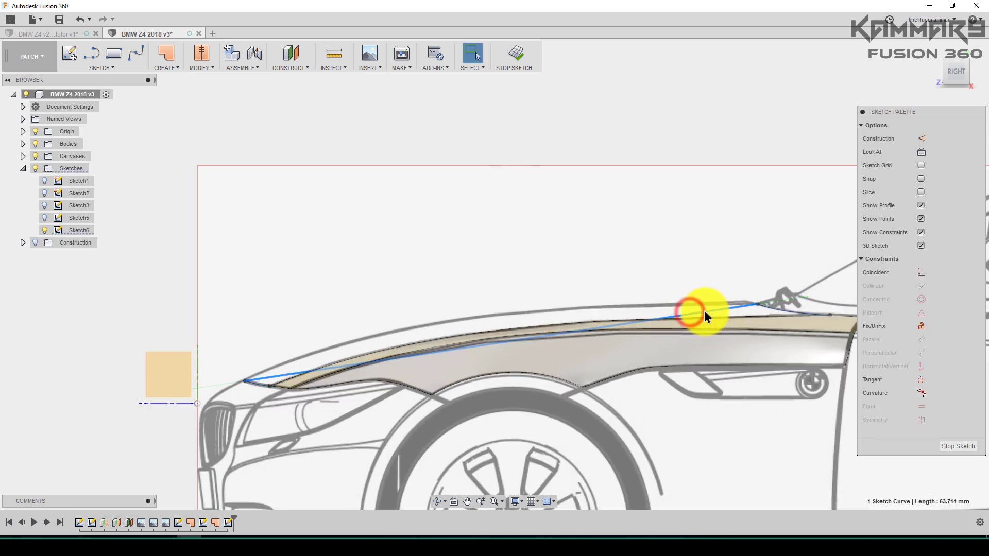
right_click(692, 308)
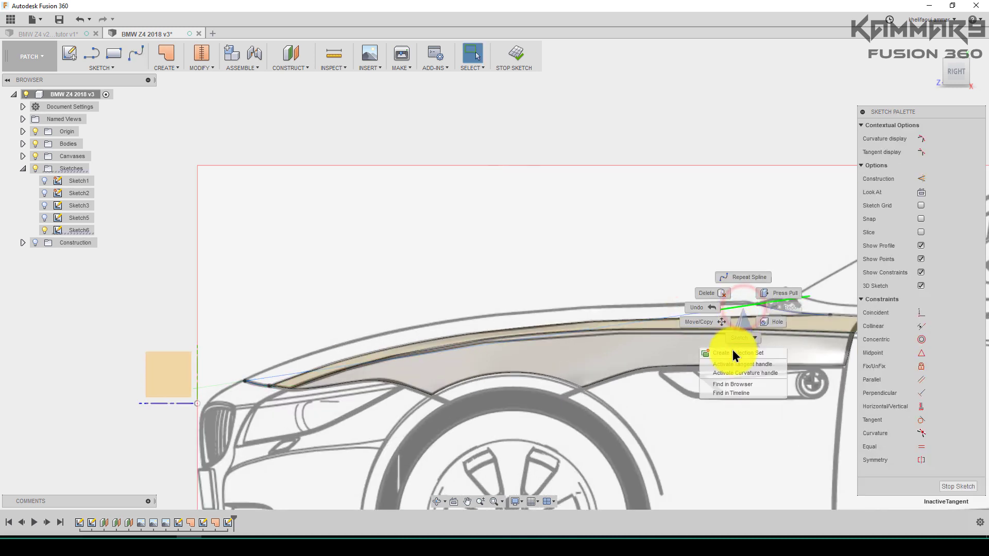
left_click(702, 310)
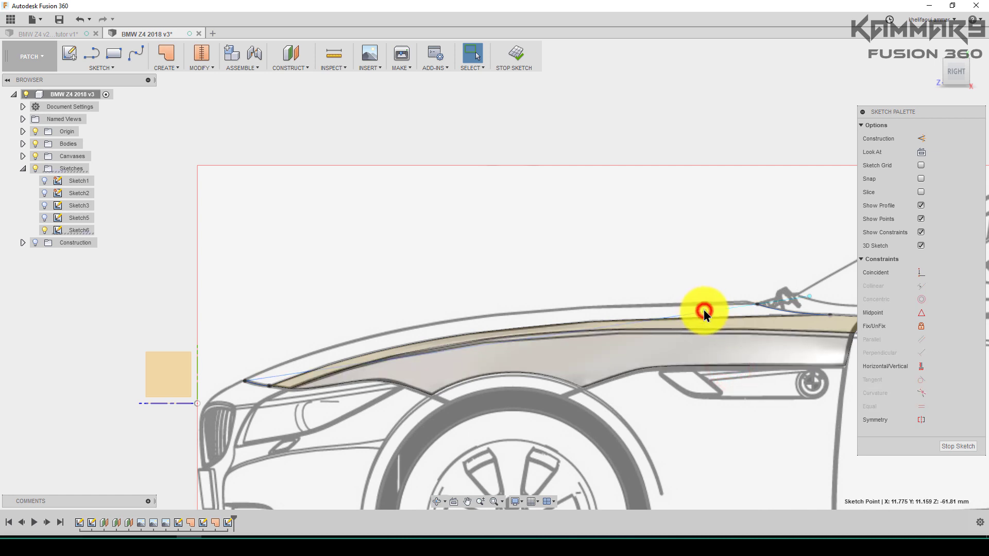
left_click_drag(703, 312, 705, 297)
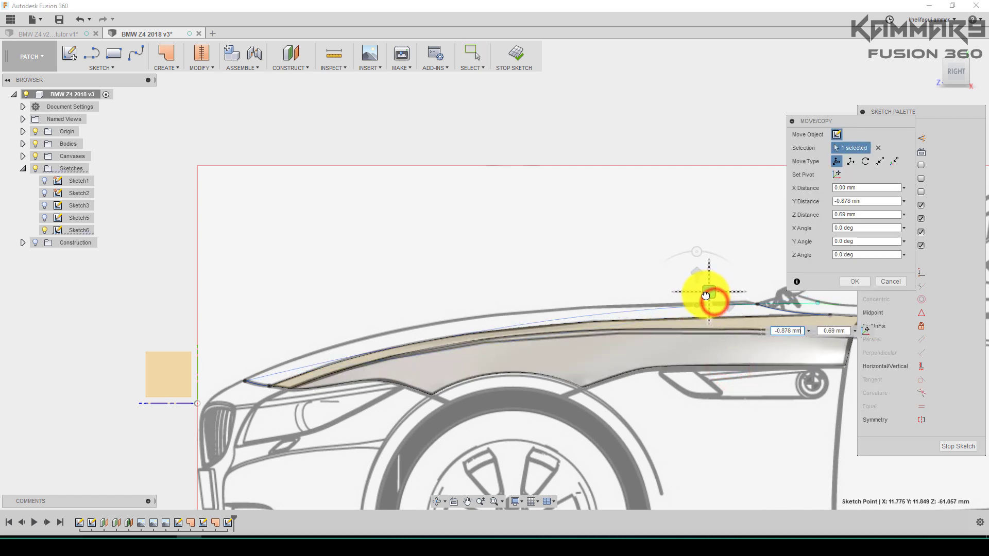
left_click_drag(705, 296, 687, 292)
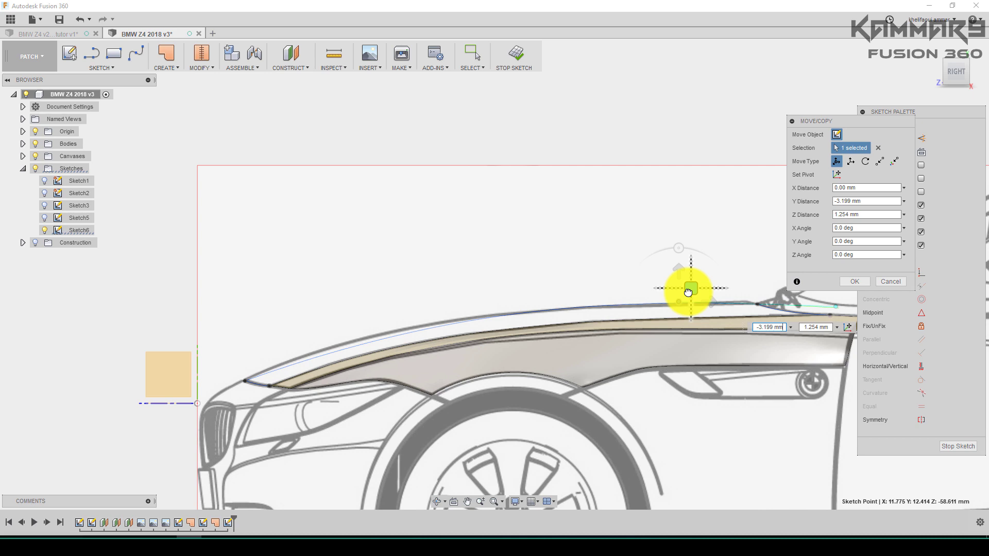
left_click_drag(688, 291, 663, 296)
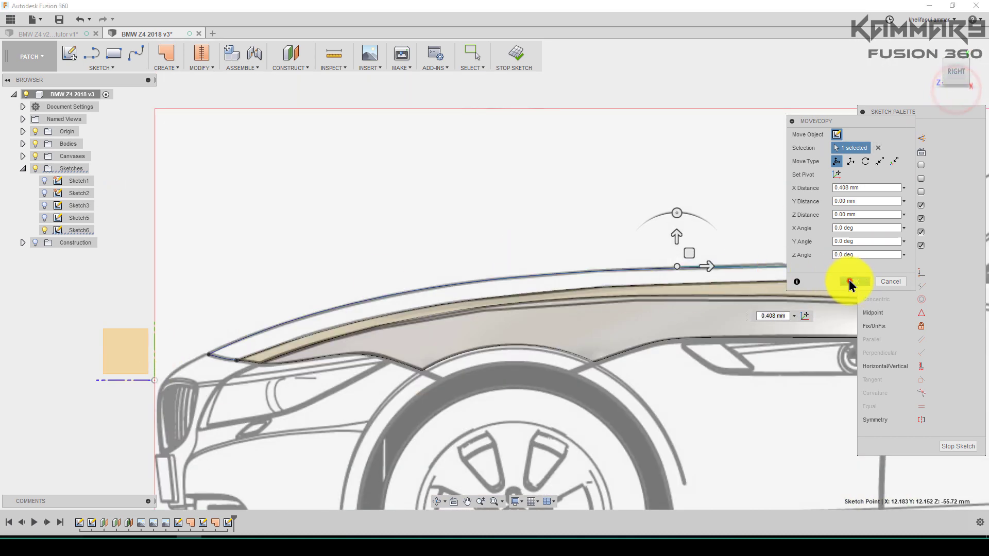
left_click(851, 281)
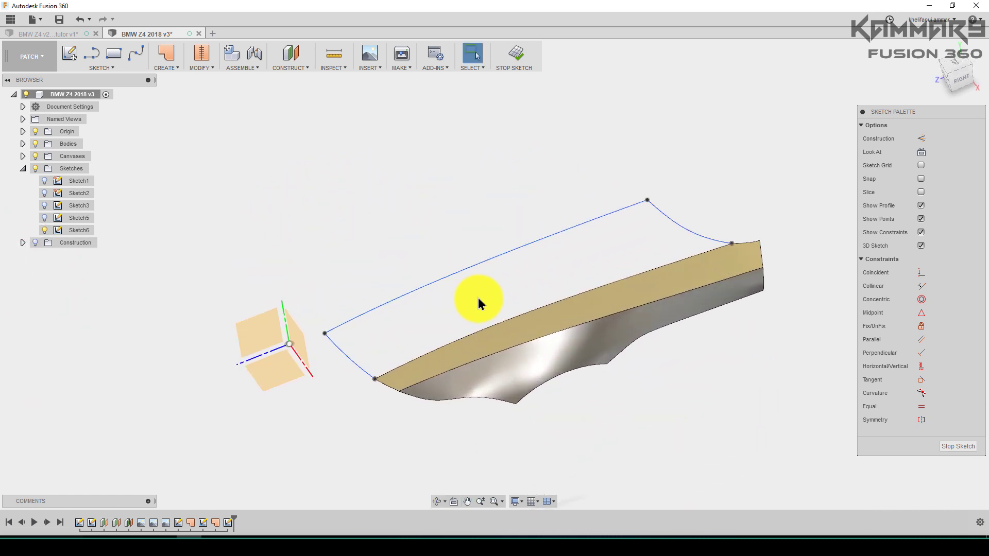
left_click_drag(480, 303, 537, 281)
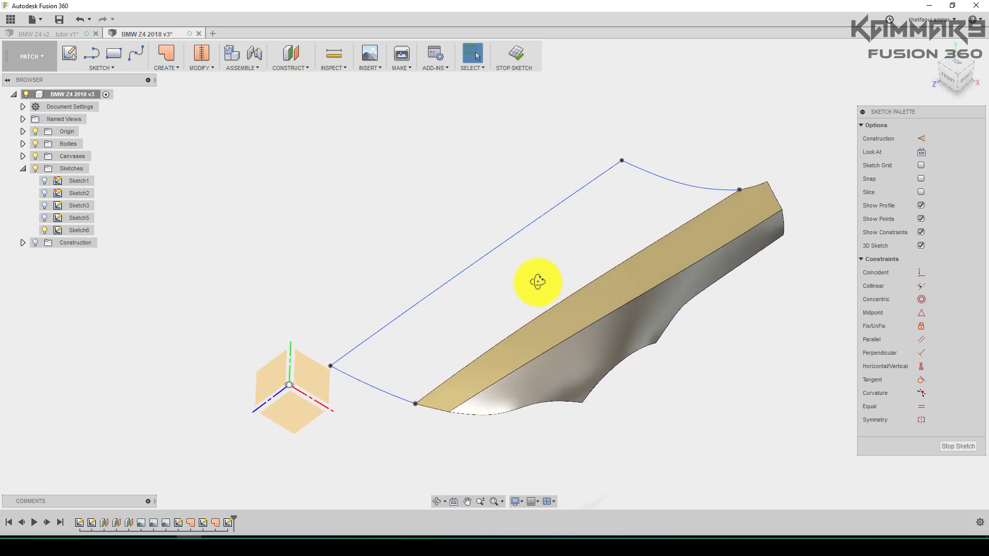
mouse_move(400, 173)
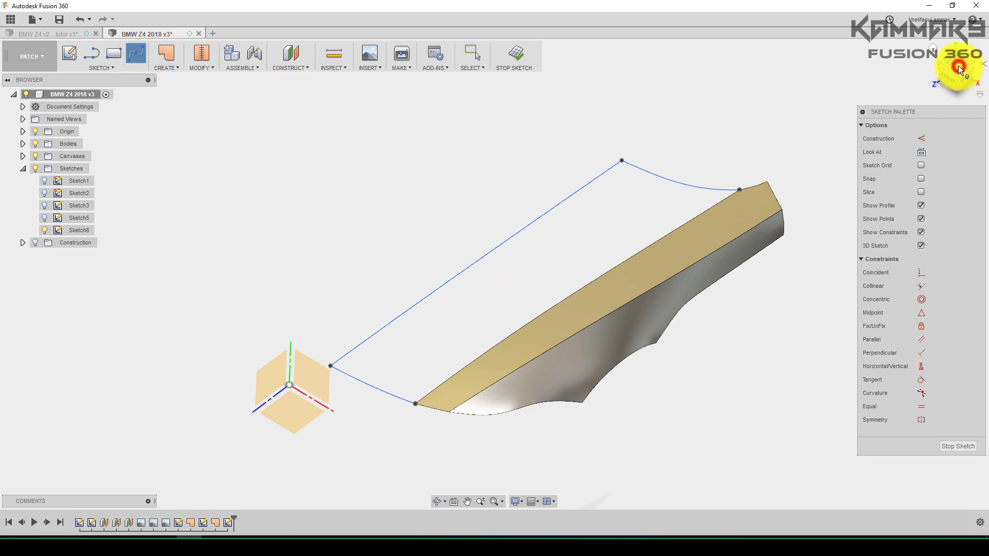
Step: In top view, draw a spline from the front patch edge to the patch top
left_click(956, 69)
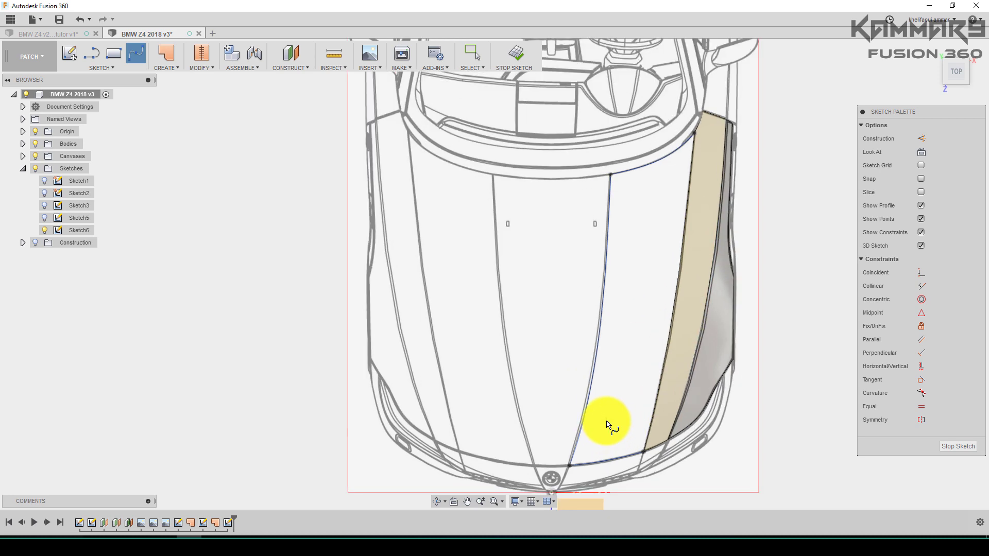
mouse_move(668, 161)
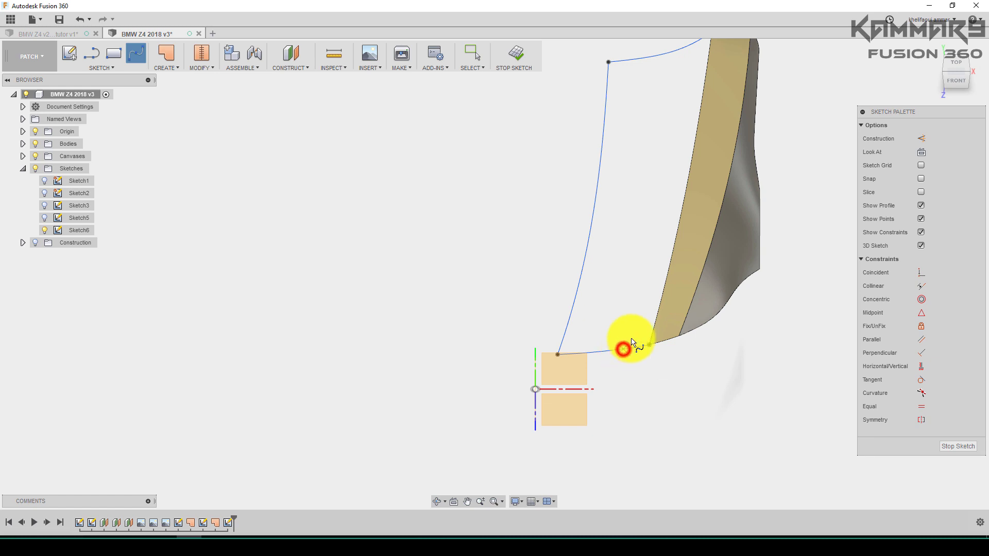
left_click(647, 348)
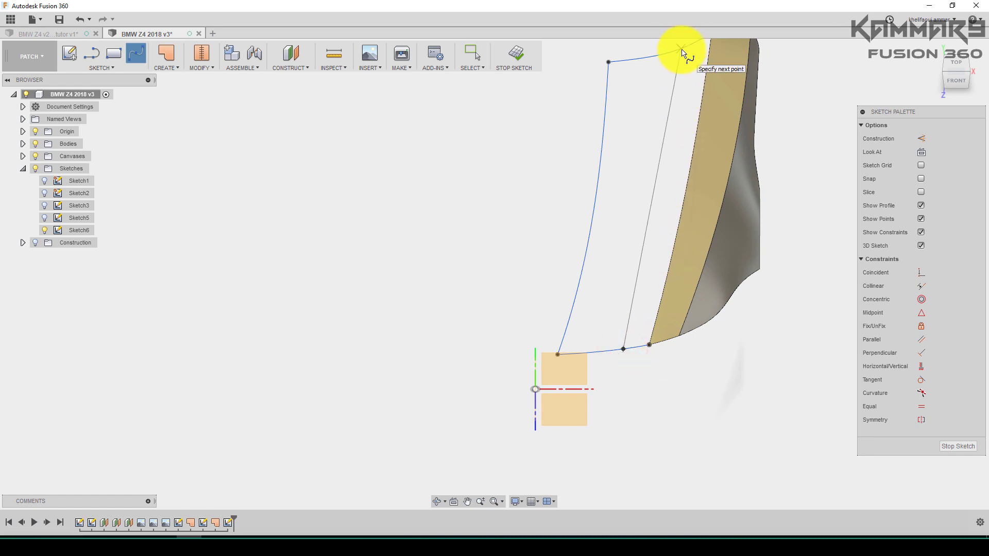
left_click(704, 53)
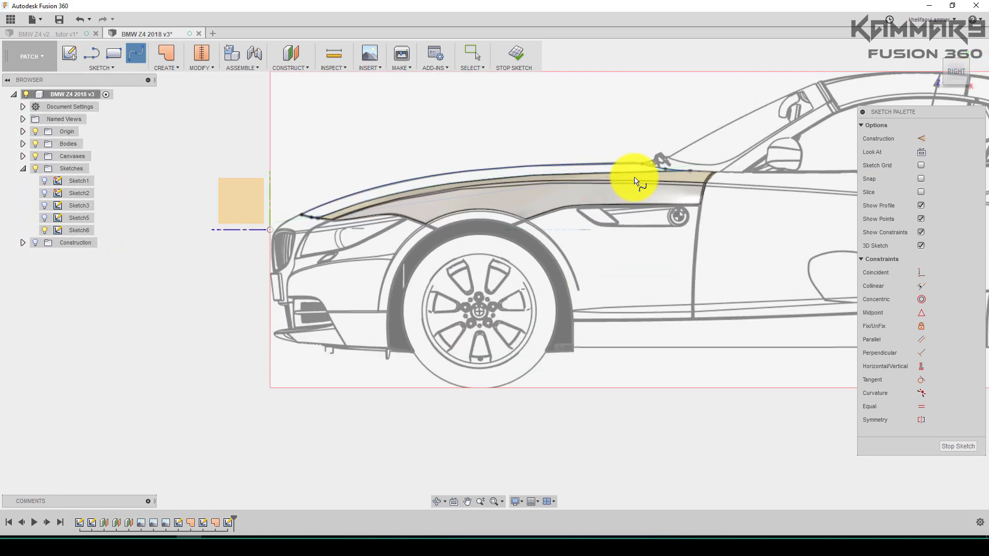
Step: Raise a fender spline point up toward the fender line
left_click(653, 160)
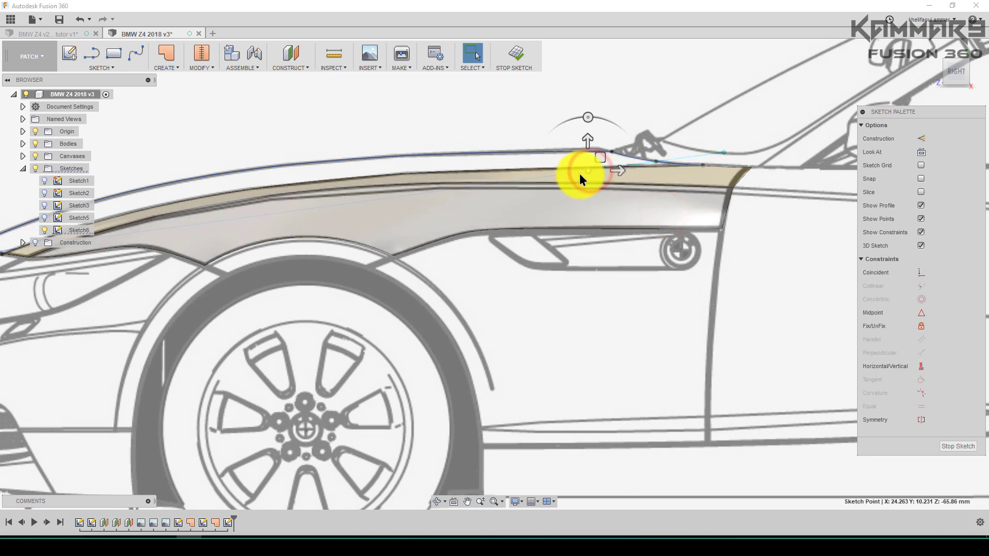
left_click_drag(587, 177, 587, 132)
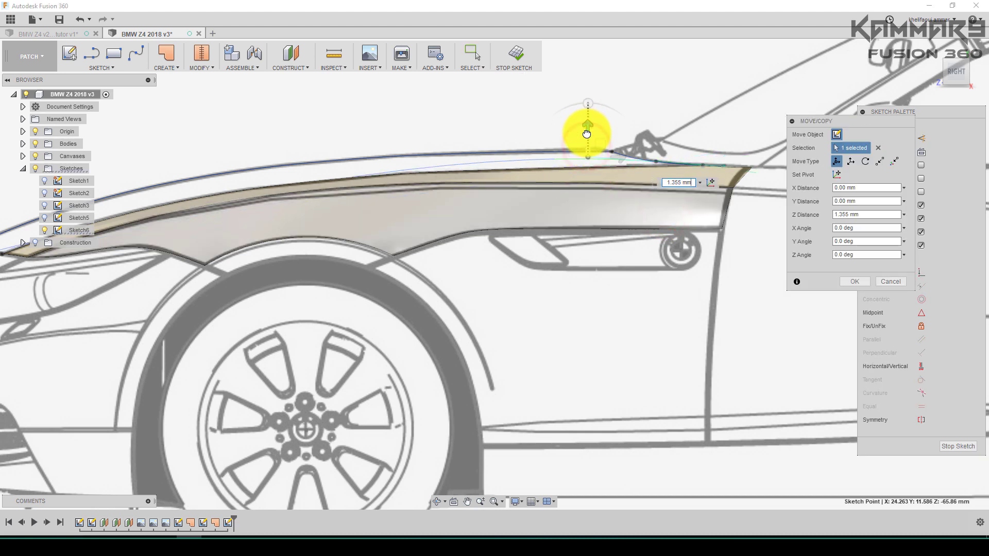
left_click_drag(588, 126, 587, 135)
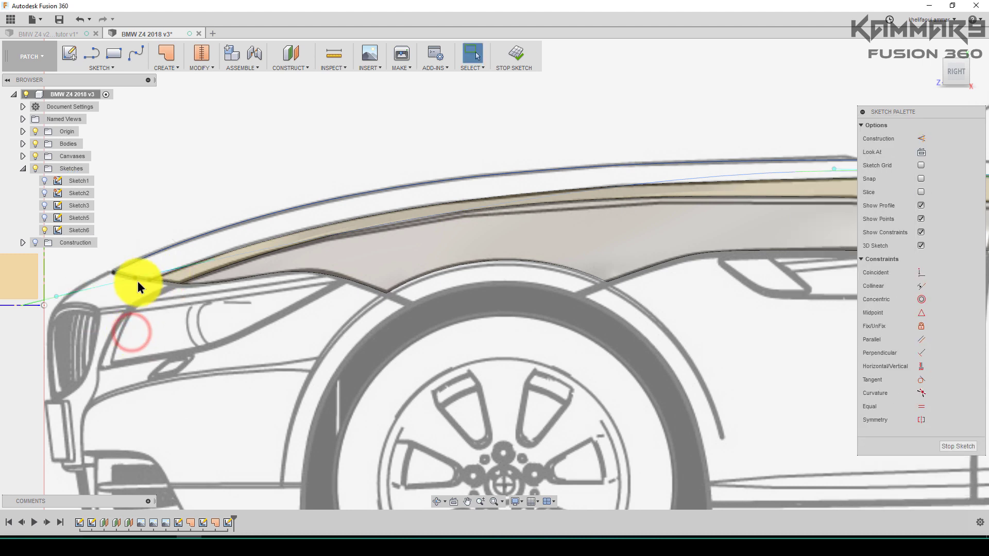
Step: Reposition the hood edge curve points and finish Sketch6
left_click(139, 287)
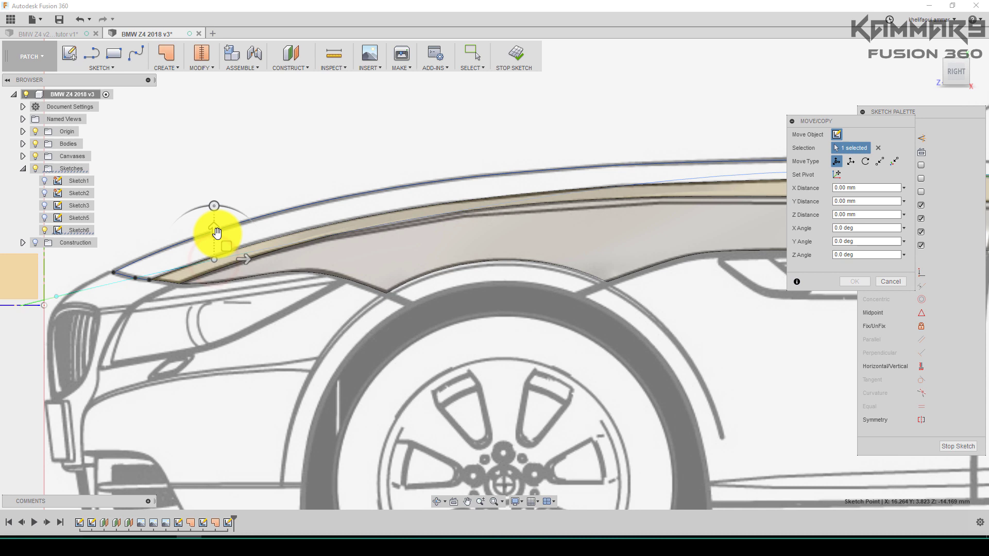
left_click_drag(213, 239, 213, 208)
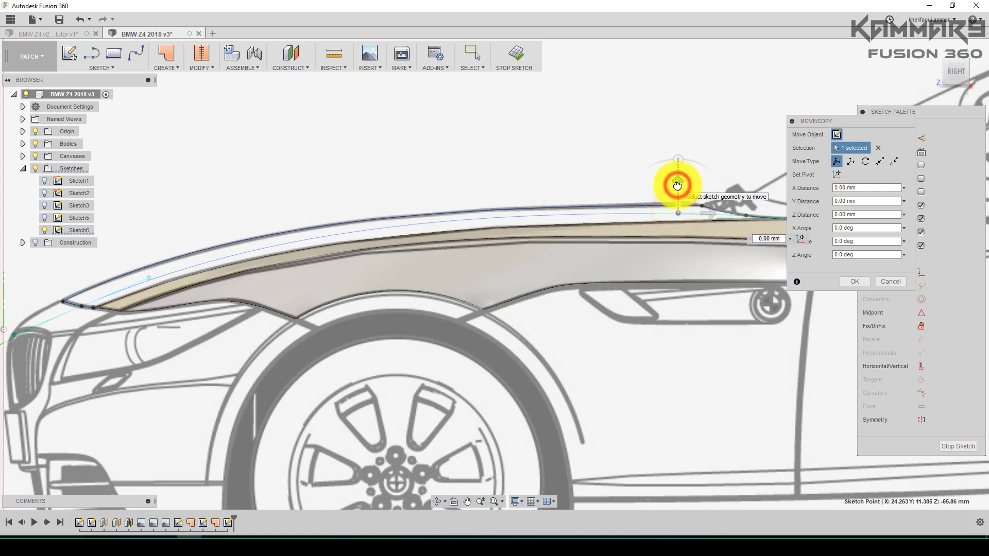
left_click(890, 281)
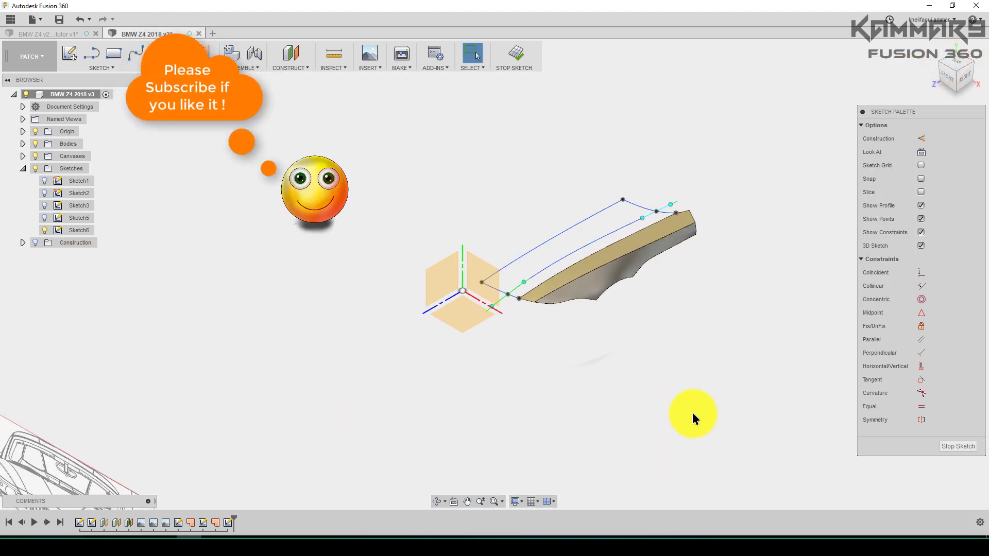
left_click(958, 446)
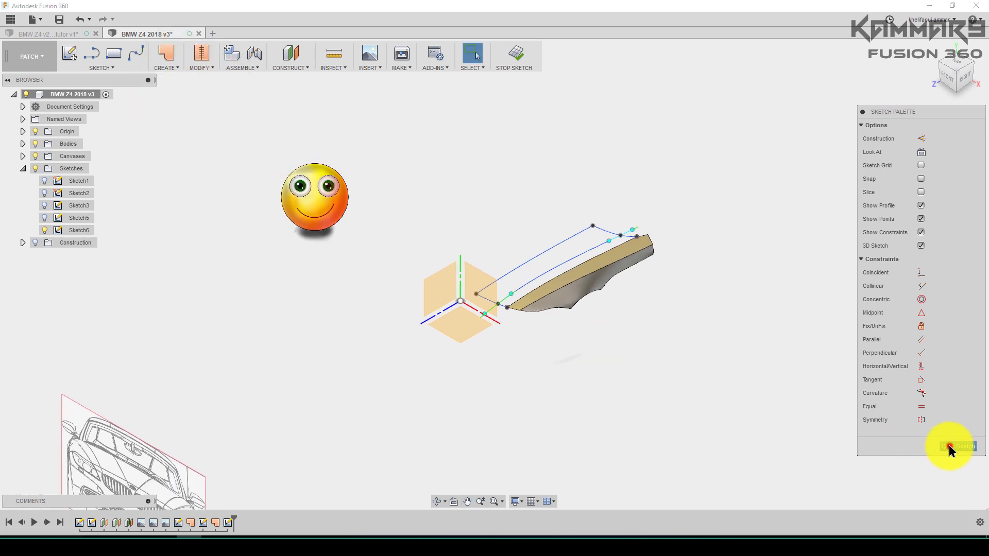
left_click(957, 446)
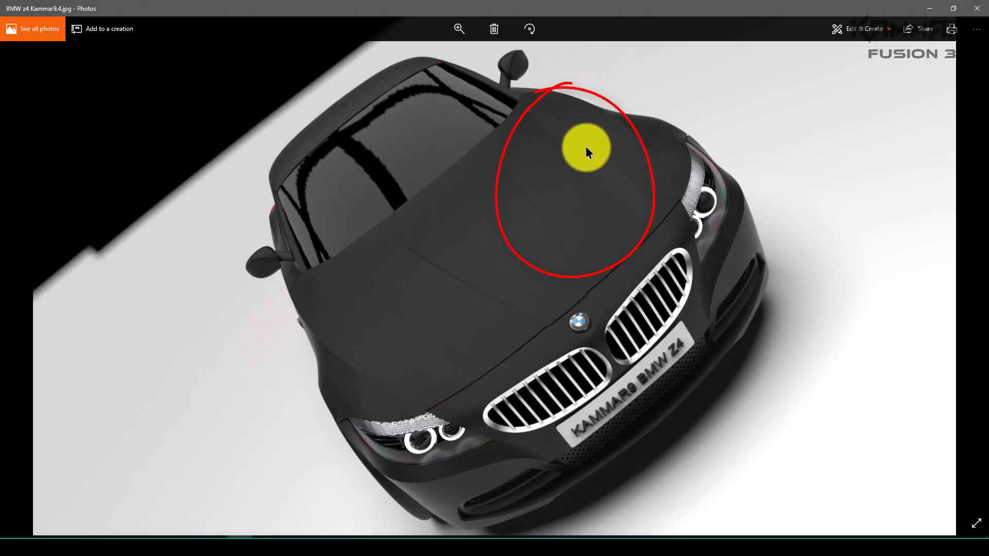
mouse_move(269, 504)
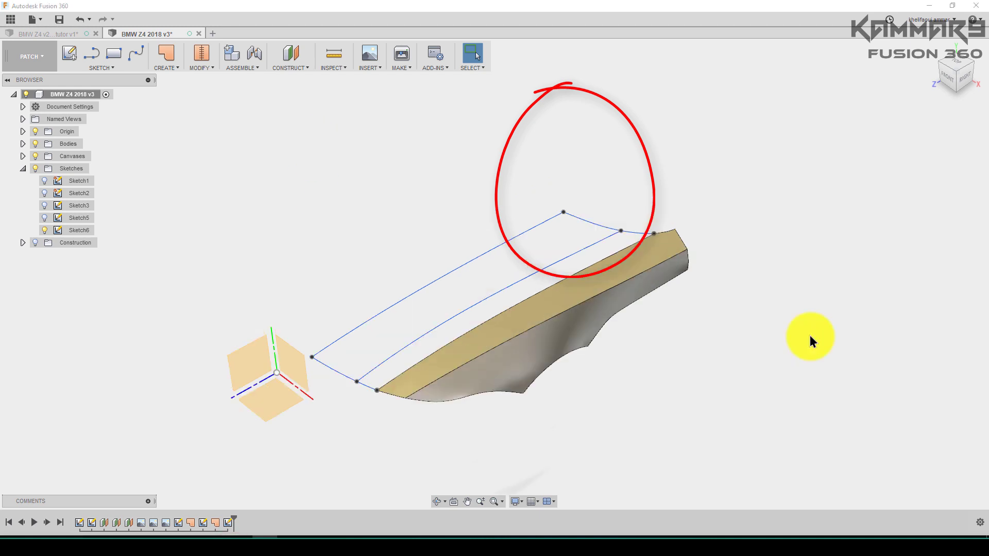
Step: Orbit around the hood curves and start the new Sketch8
left_click_drag(810, 341, 644, 319)
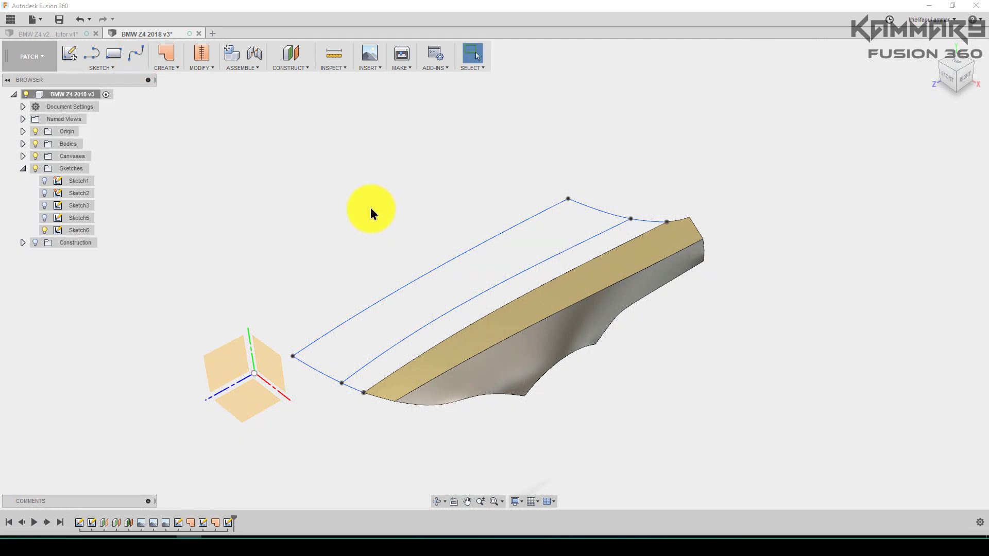
left_click(290, 53)
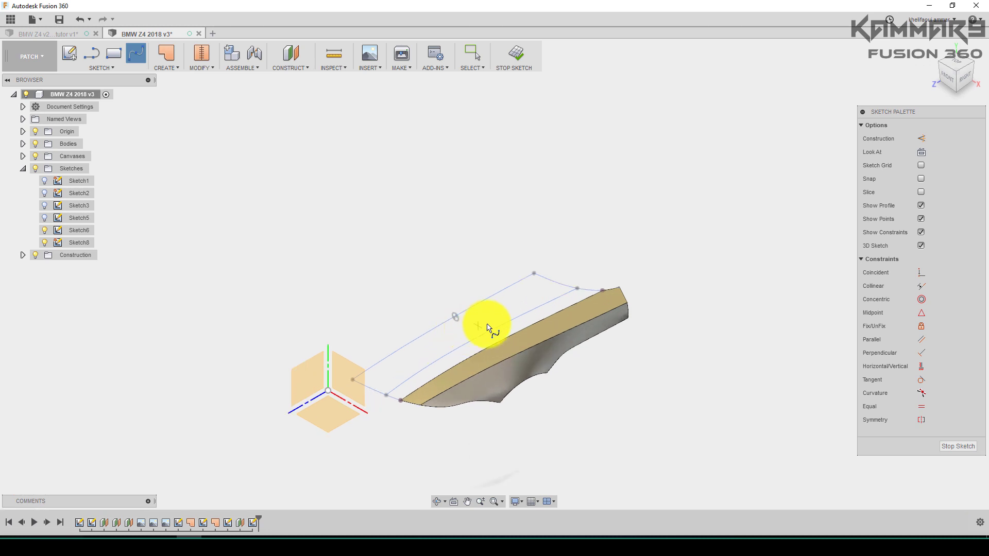
Step: Turn on Slice and draw a cross spline from the outer edge curve across the middle curve
left_click(920, 192)
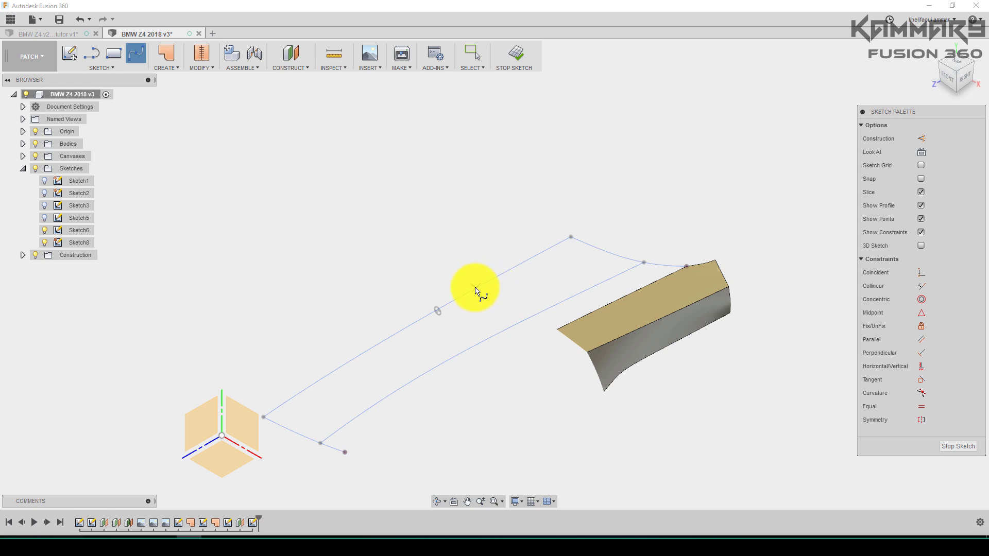
mouse_move(958, 68)
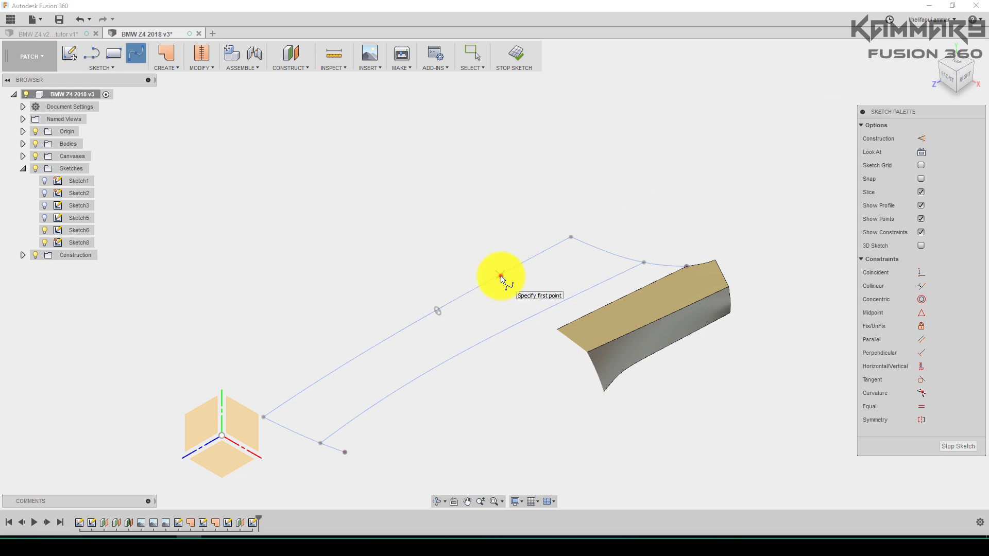
left_click(499, 277)
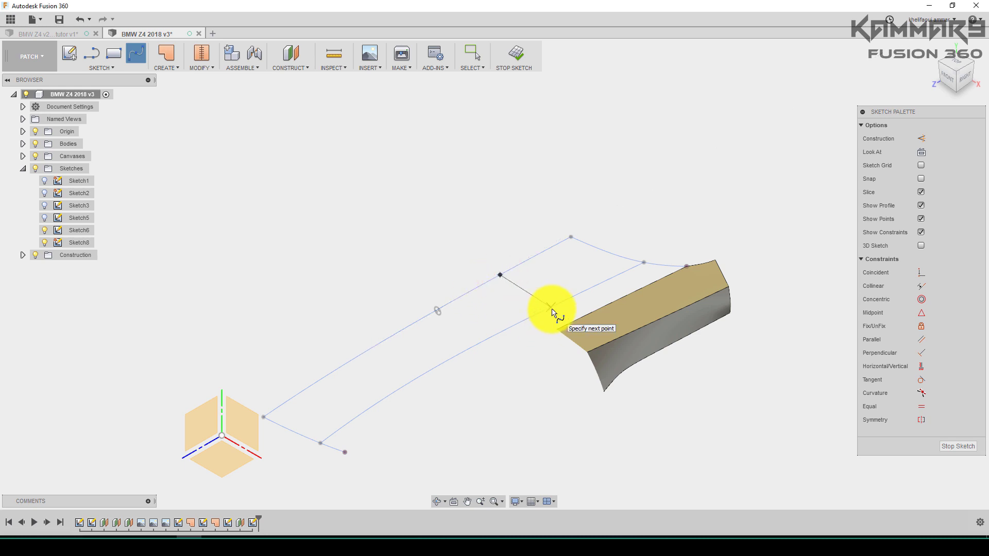
left_click(550, 308)
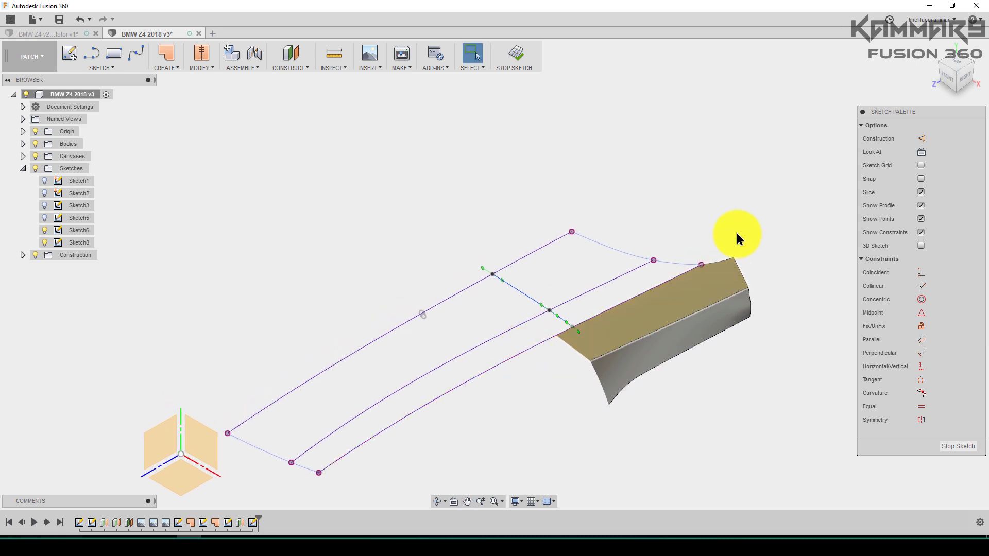
left_click(951, 81)
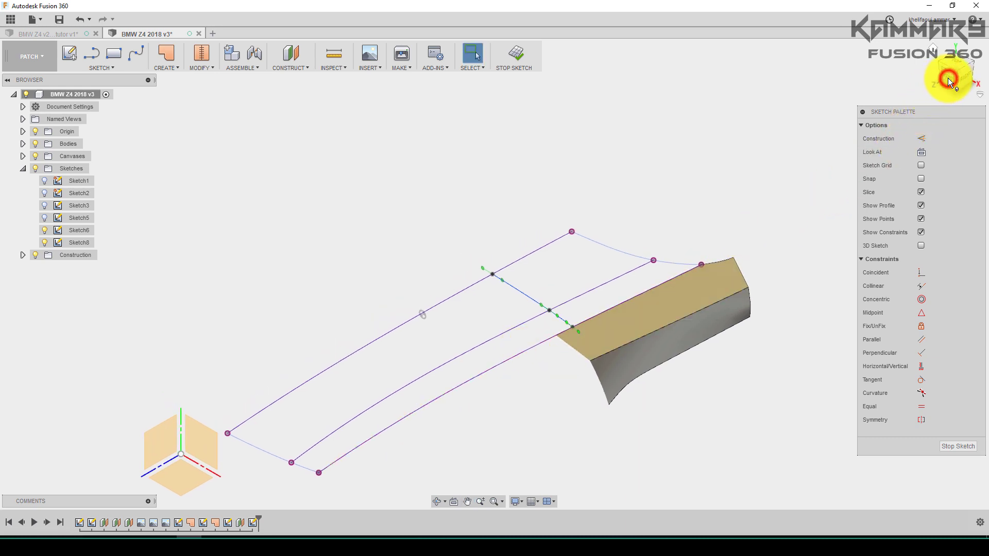
Step: In front view, lower the fender-side point and shift the outer and middle points to bow the curve
left_click(947, 81)
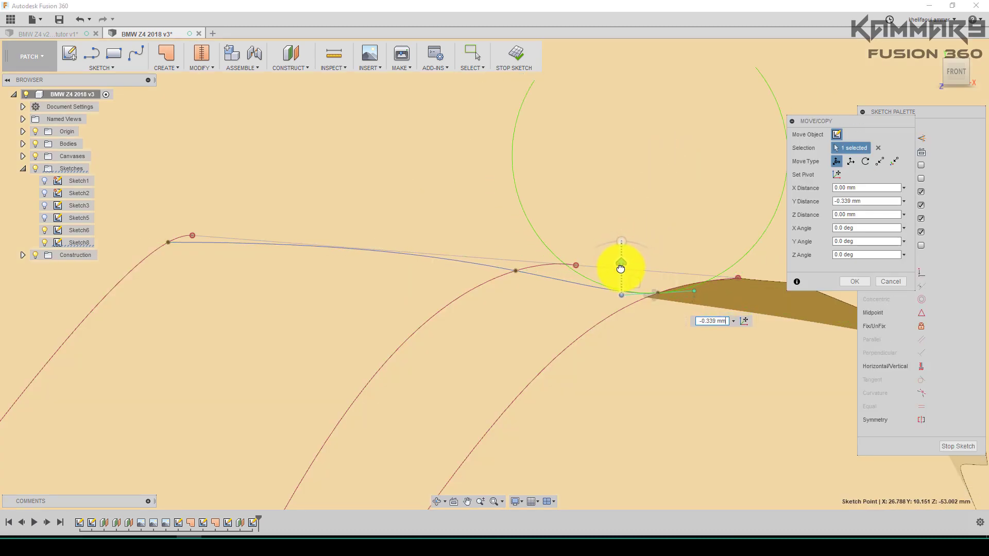
left_click_drag(621, 267, 620, 279)
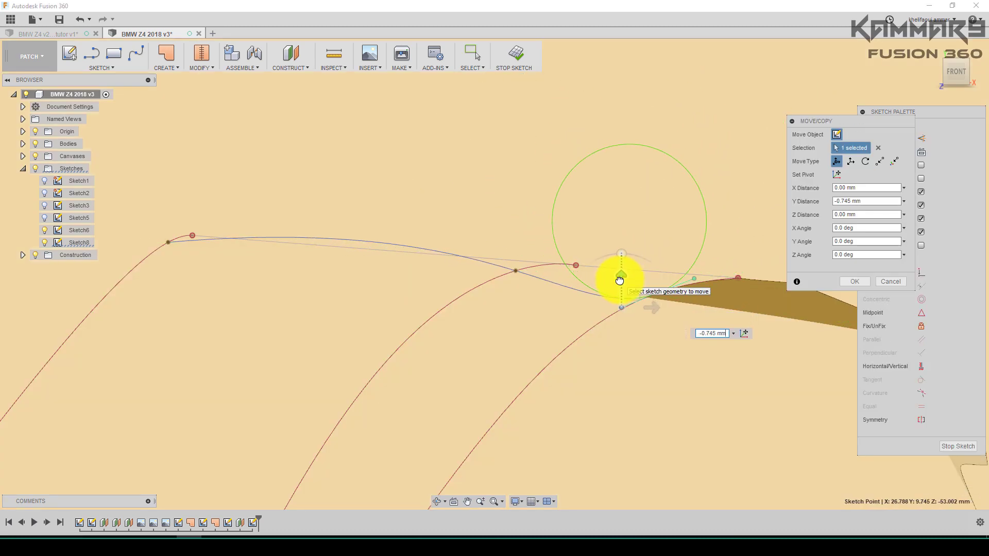
left_click_drag(619, 279, 619, 309)
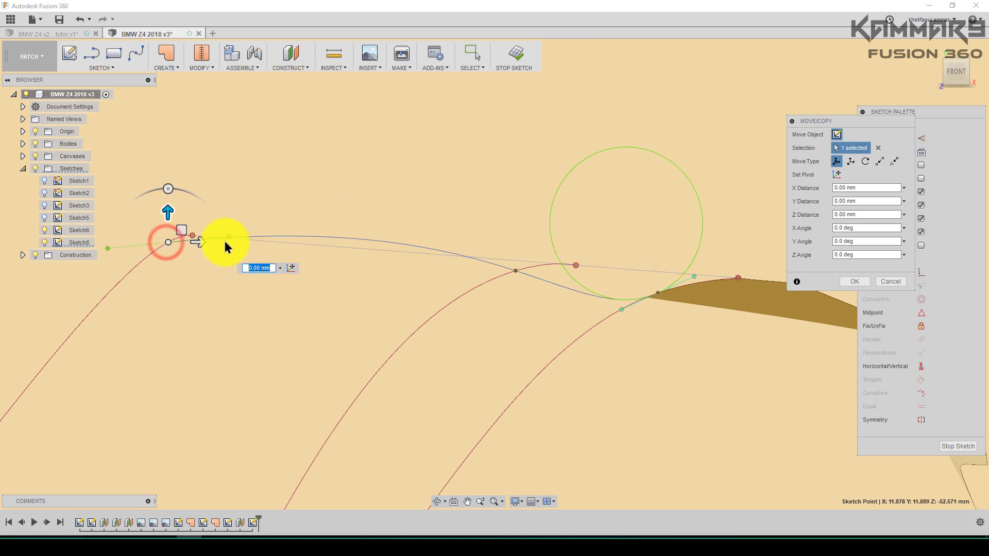
left_click_drag(167, 211, 229, 222)
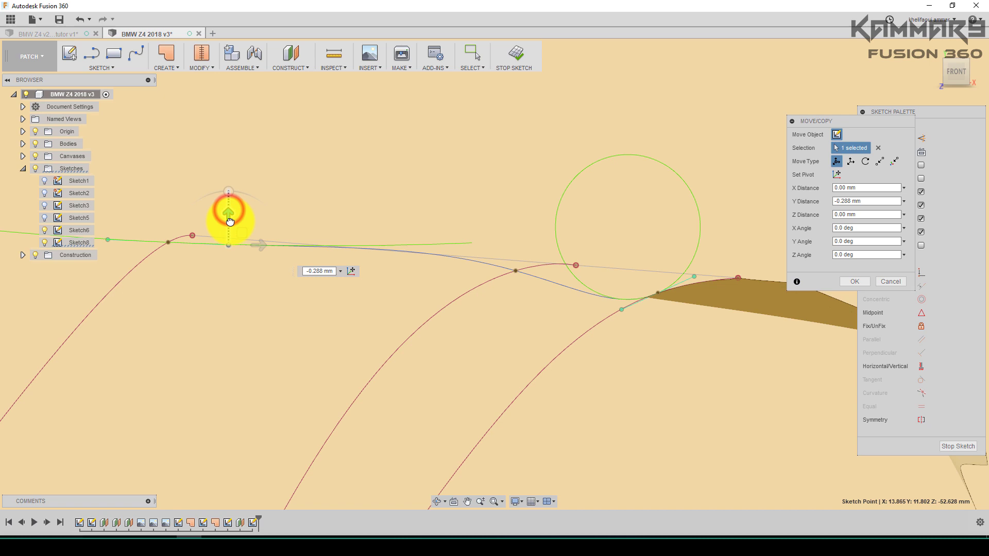
left_click_drag(228, 214, 228, 218)
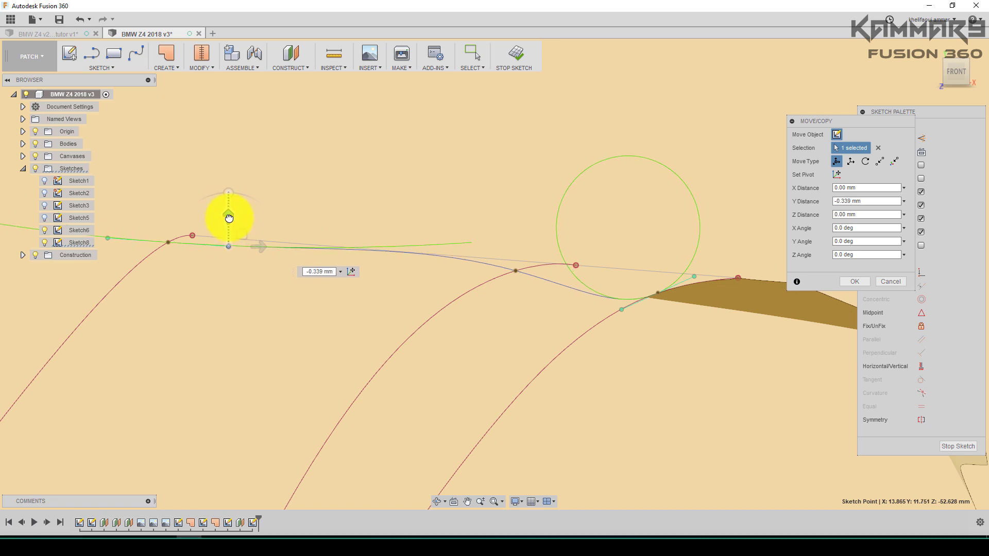
left_click_drag(228, 217, 241, 227)
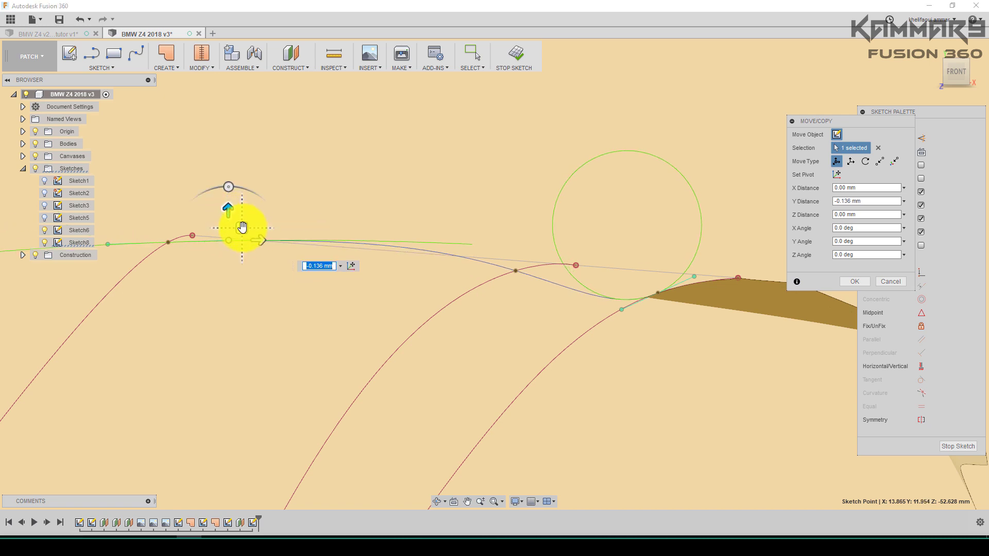
left_click_drag(241, 227, 298, 236)
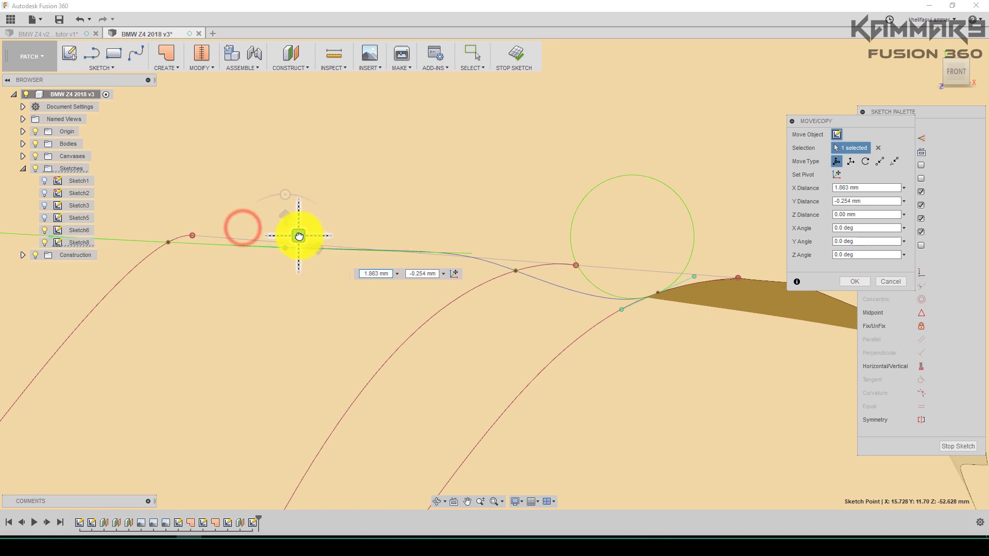
left_click_drag(298, 236, 548, 264)
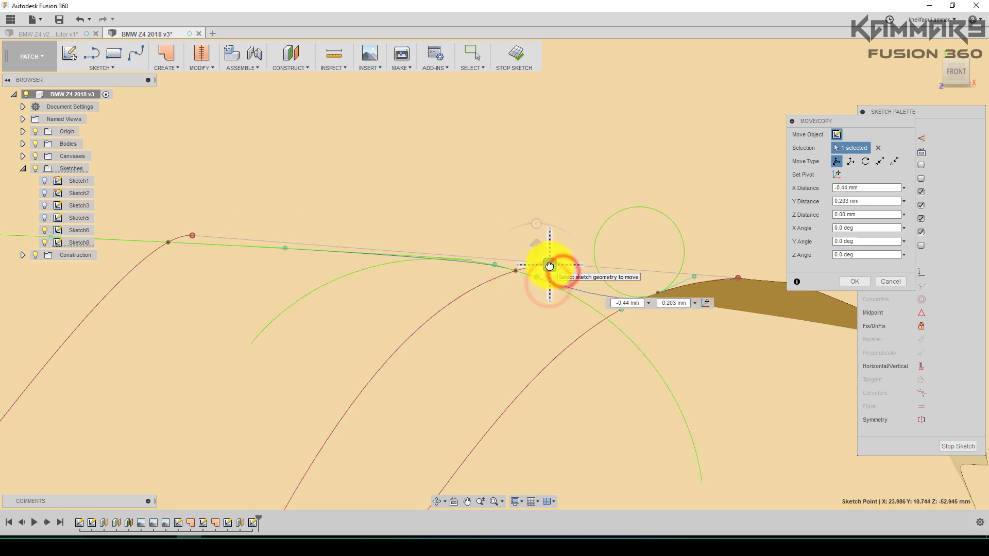
left_click_drag(549, 264, 298, 237)
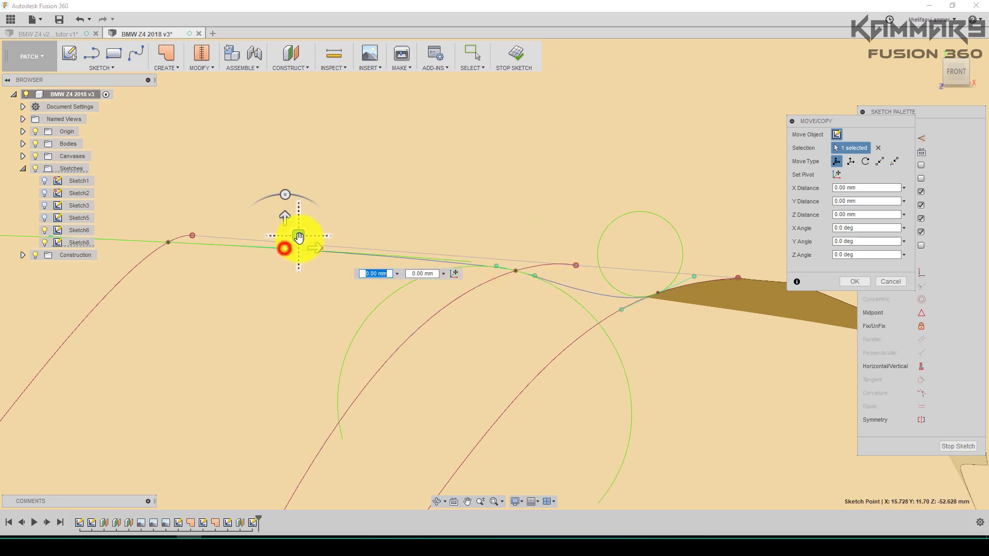
left_click(854, 281)
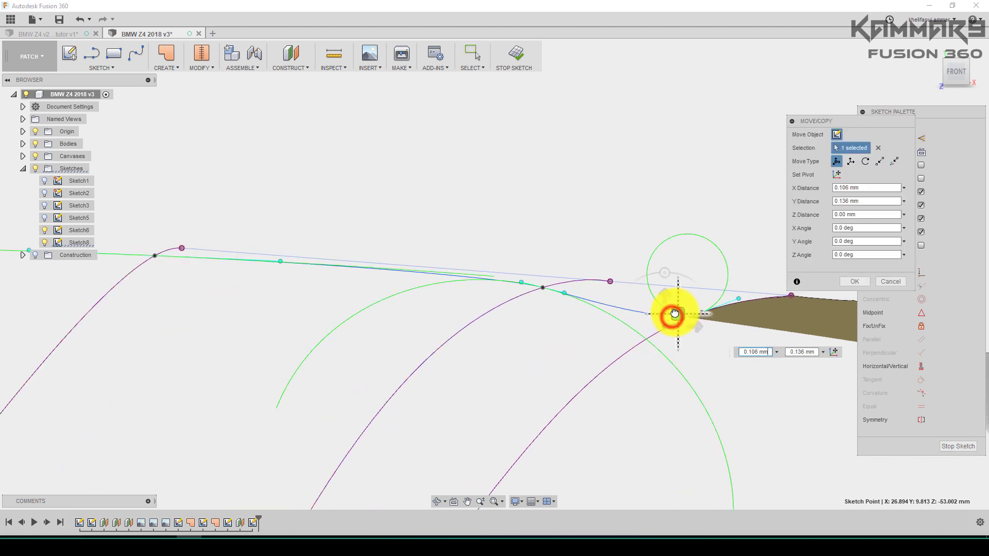
left_click(854, 282)
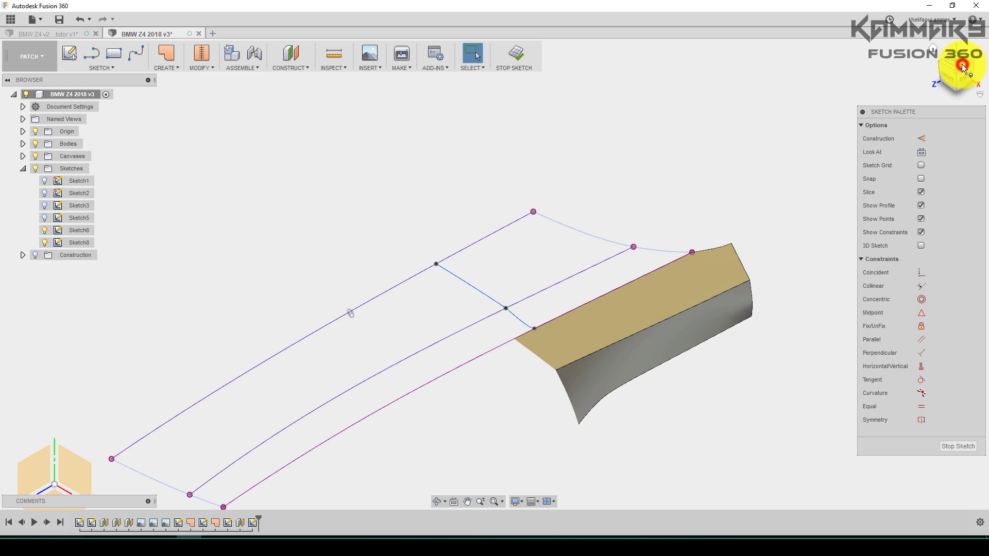
Step: Return to the home view, turn Slice back off, and finish Sketch8
left_click(958, 66)
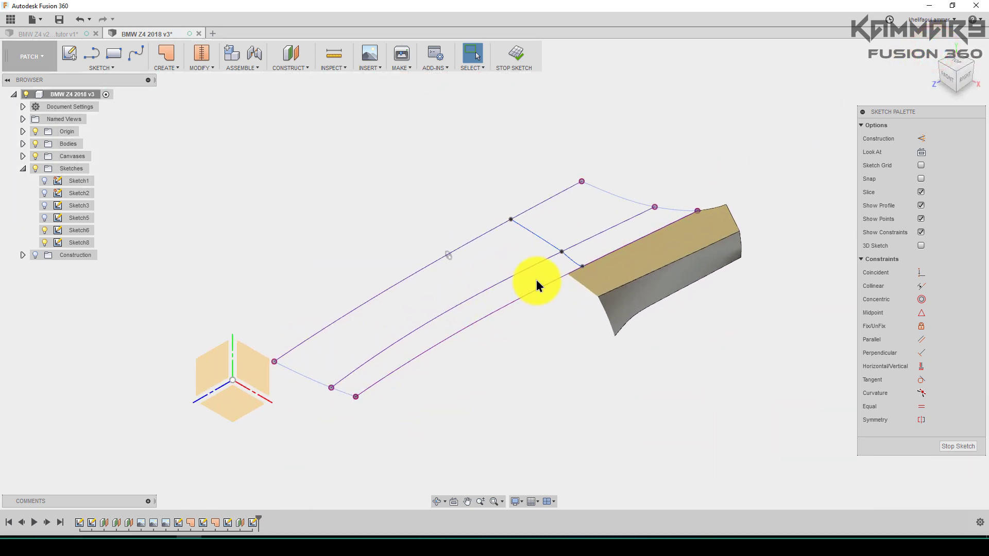
left_click(920, 192)
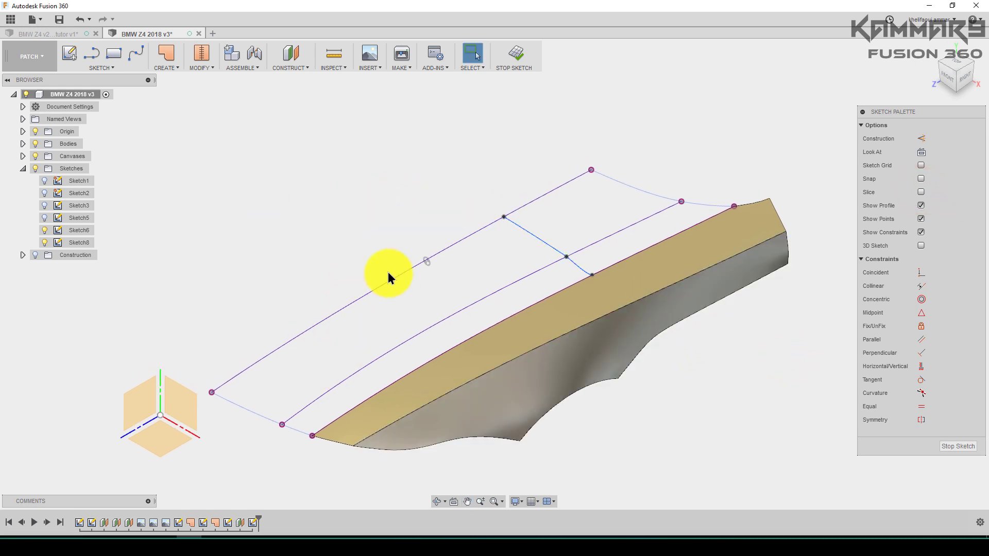
left_click(165, 56)
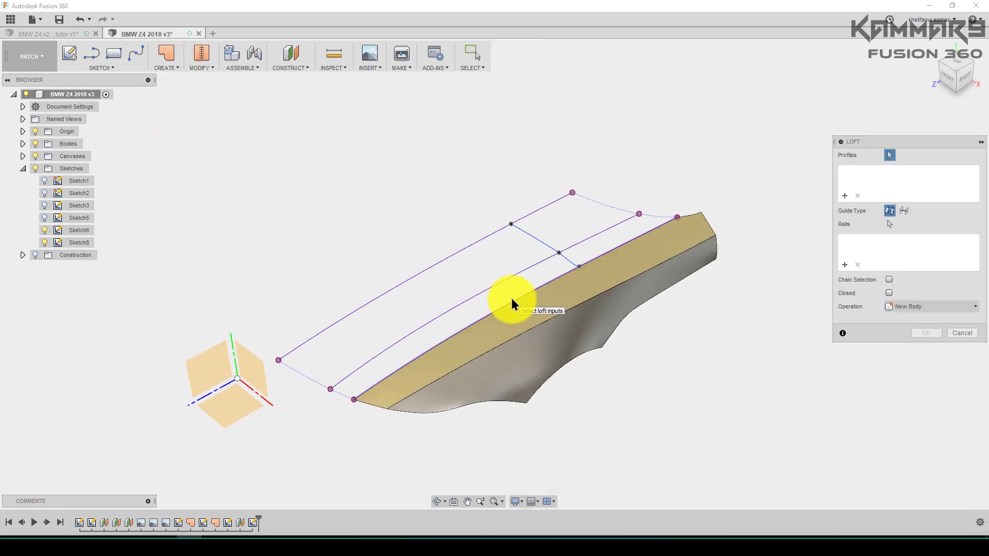
Step: Loft the inner and edge curves as profiles, add guide rails, and confirm the surface
left_click(497, 285)
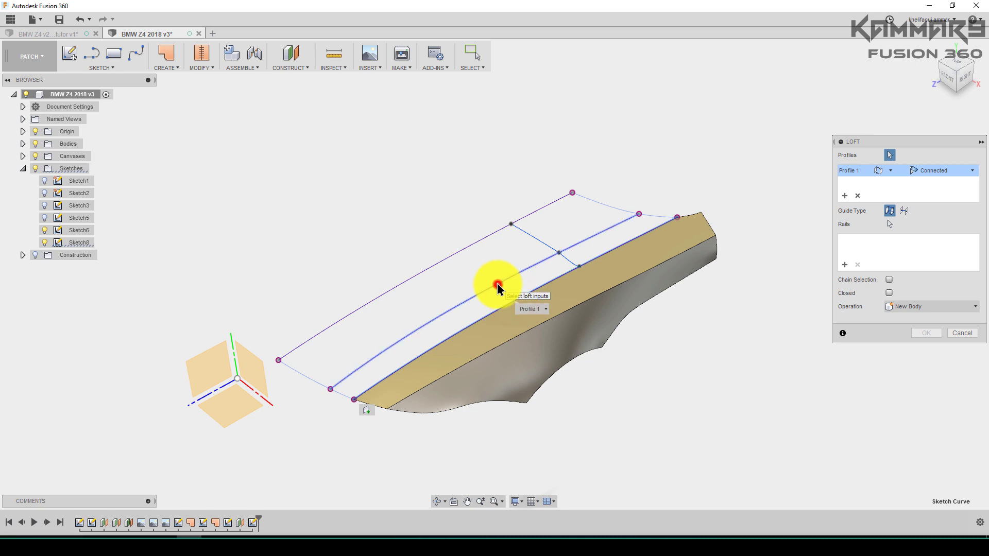
left_click(638, 214)
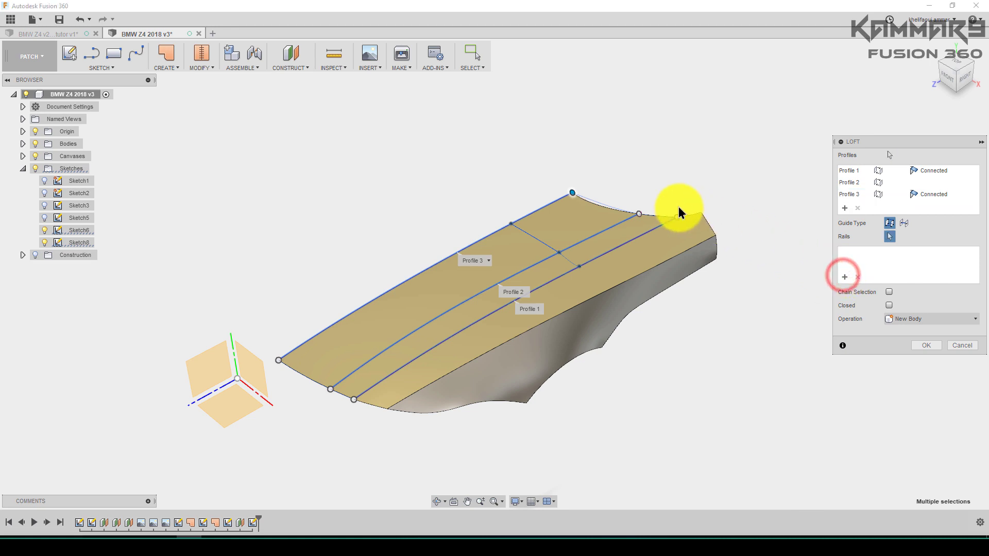
left_click(654, 214)
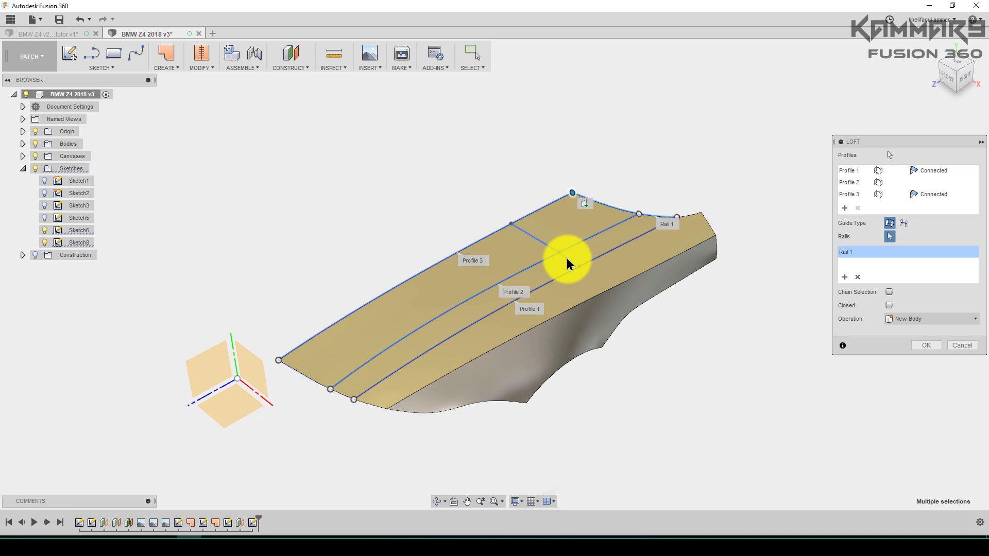
left_click(343, 400)
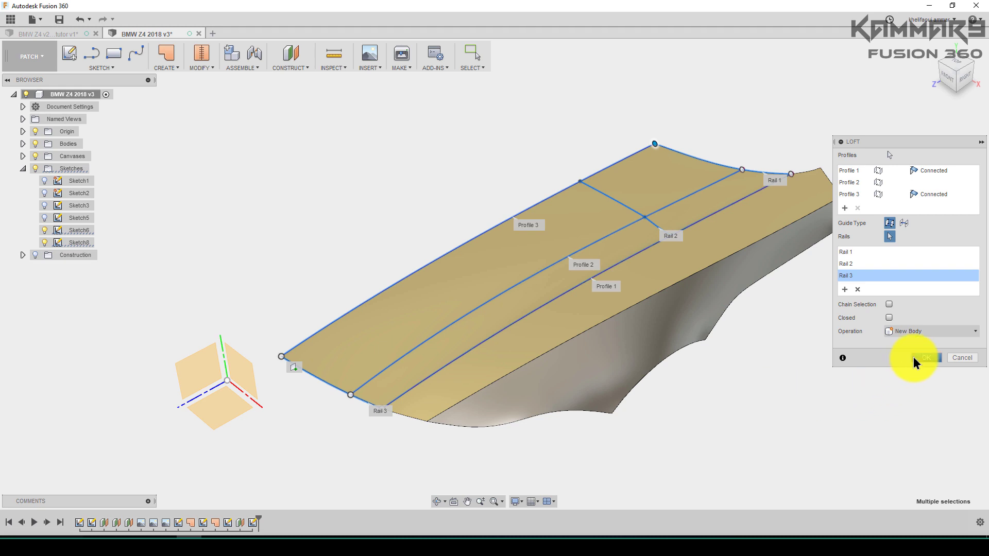
left_click(925, 358)
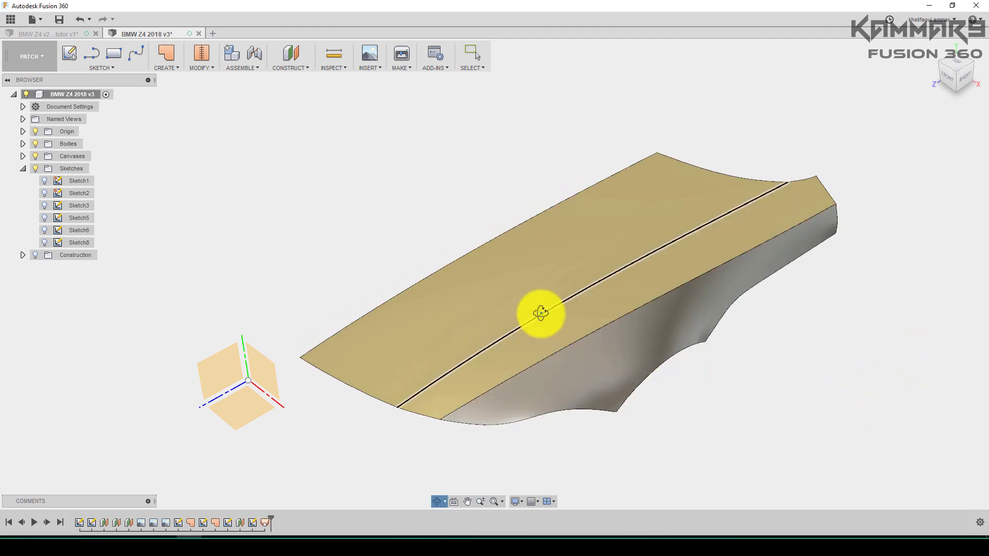
left_click_drag(540, 312, 607, 283)
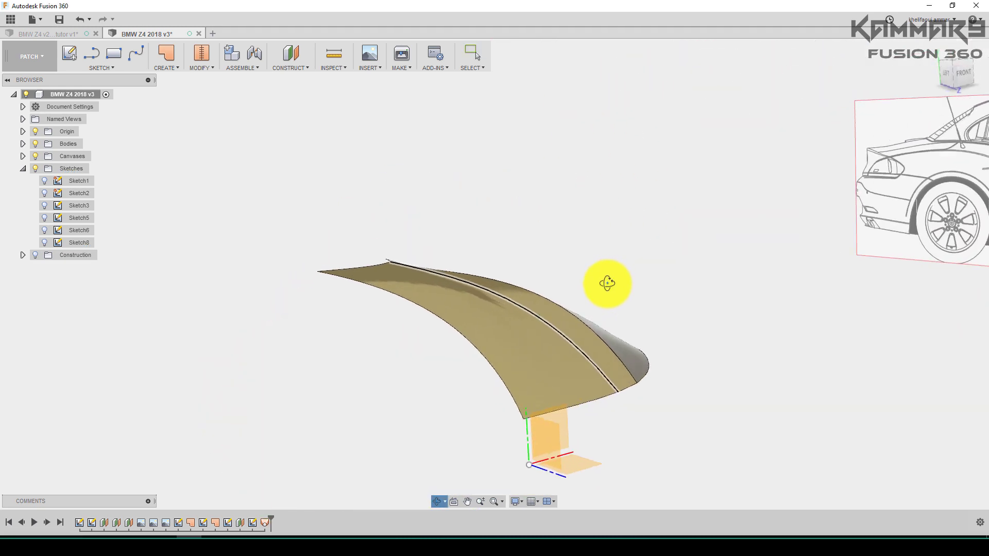
left_click_drag(607, 283, 545, 318)
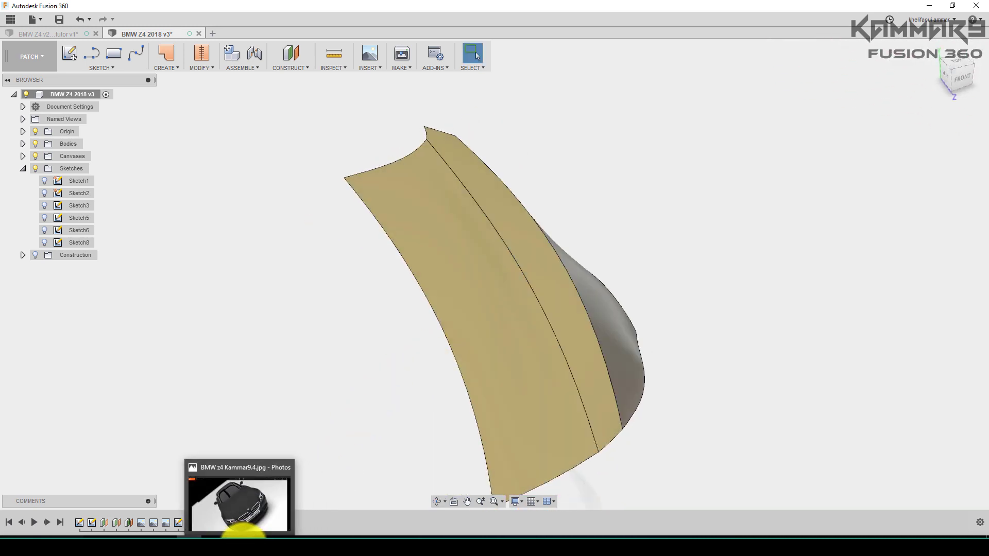
left_click(240, 467)
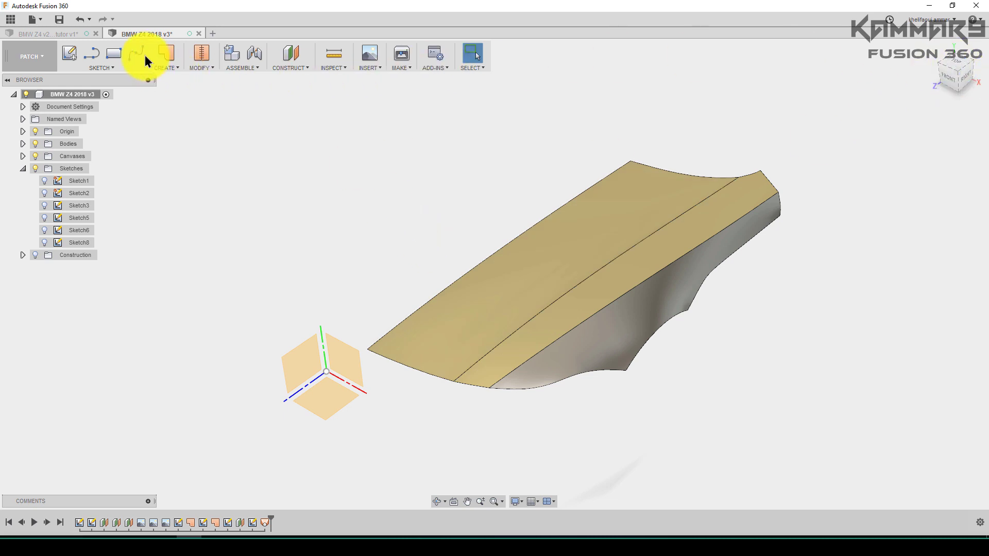
Step: Draw a spline beside the hood edge and drag a point onto the blueprint outline
left_click(131, 55)
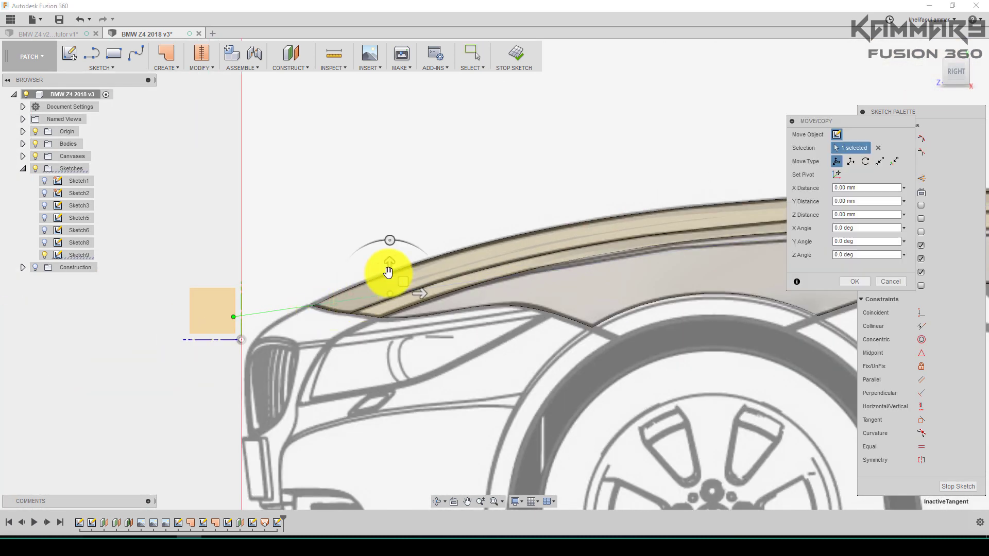
left_click_drag(389, 272, 389, 241)
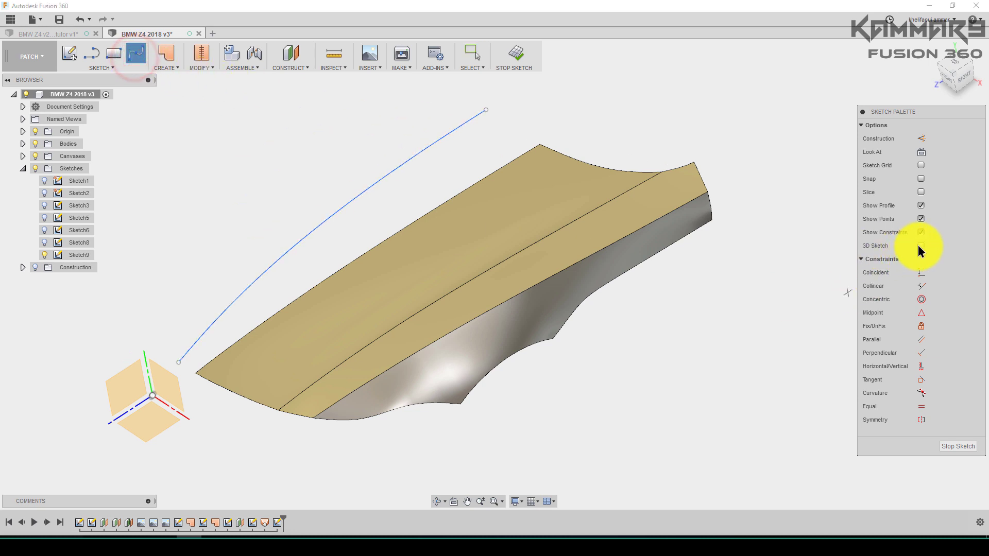
Step: Enable 3D sketching and nudge the spline points to follow the blueprint hood line
left_click(485, 109)
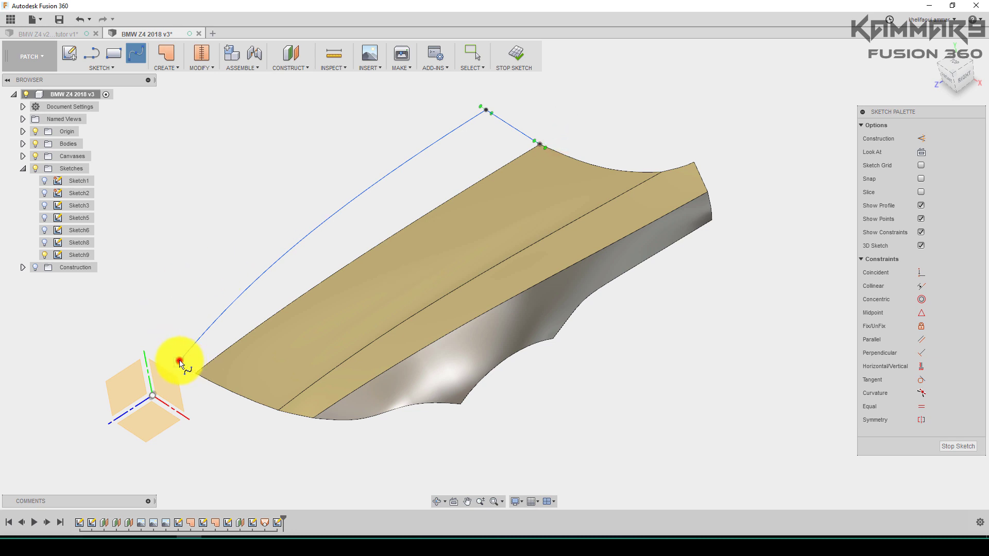
scroll("down", 3)
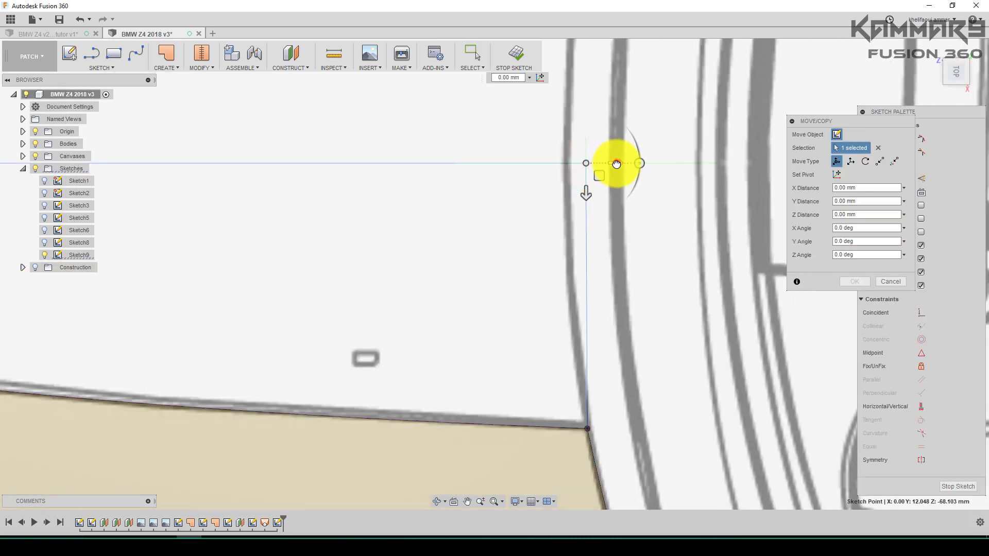
left_click_drag(615, 164, 593, 163)
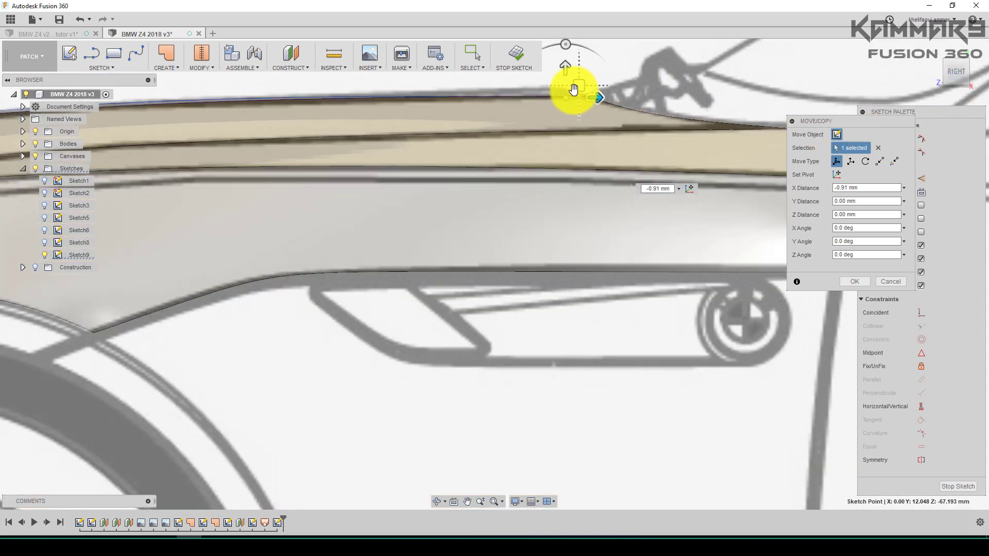
left_click_drag(574, 89, 561, 62)
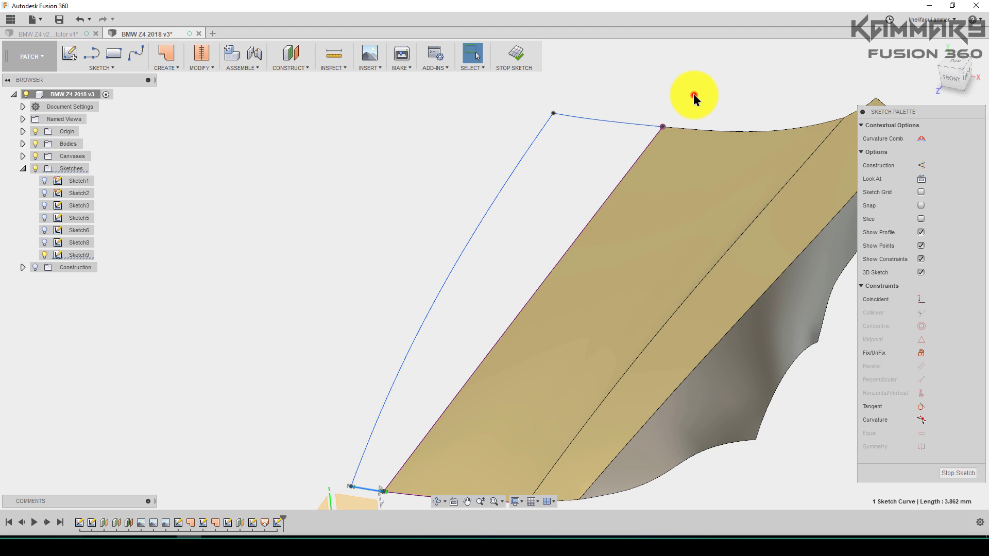
Step: Start a loft with the hood panel edge as the first profile
left_click(166, 55)
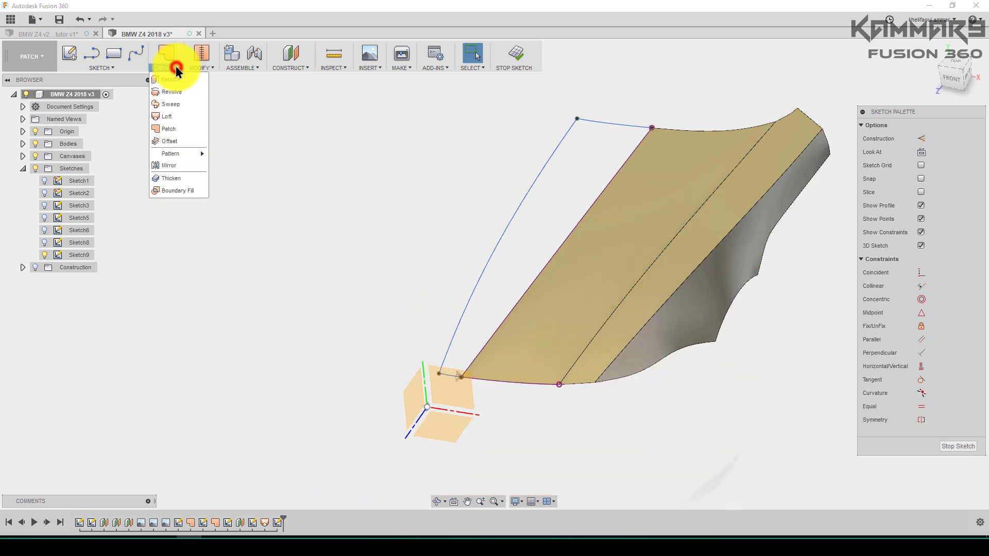
left_click(165, 115)
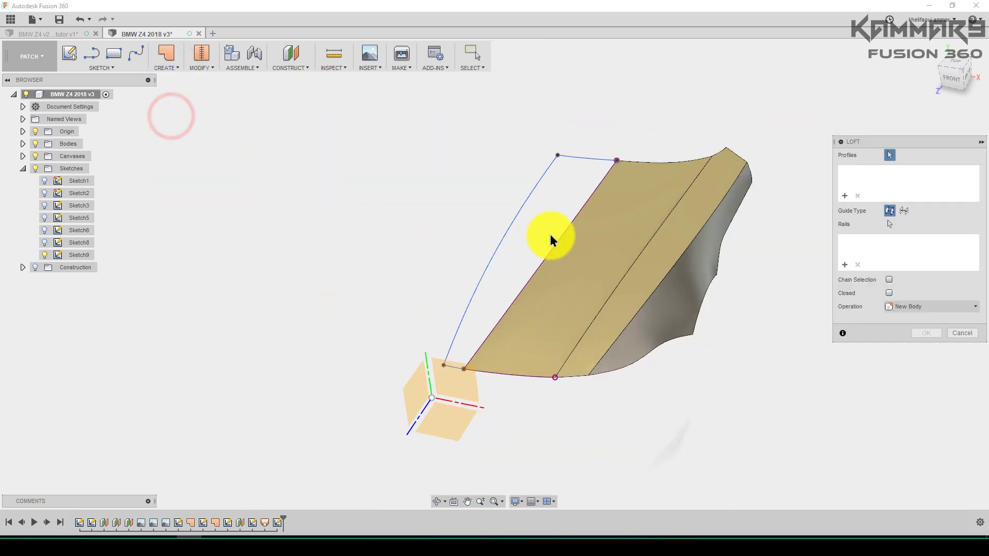
left_click(509, 219)
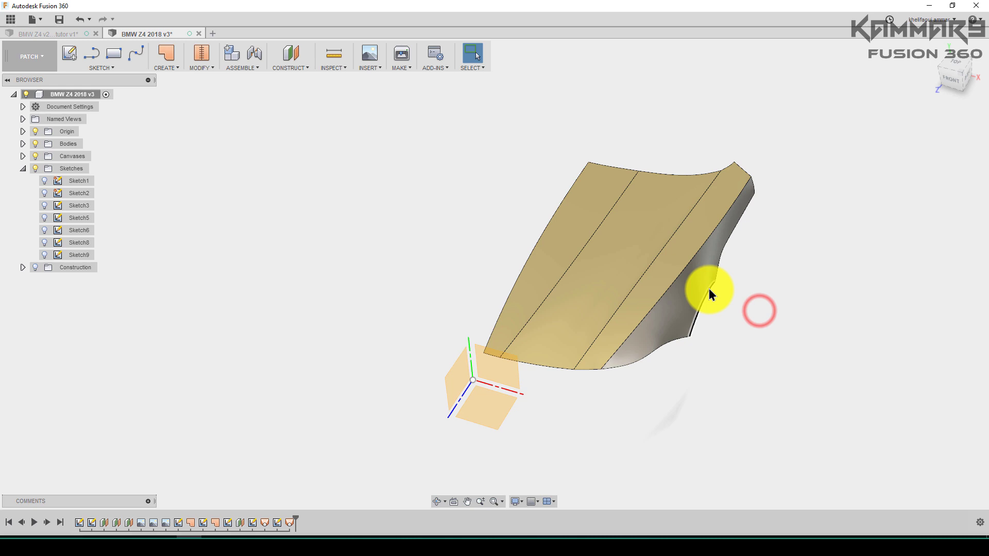
Step: Mirror the hood panel bodies across the centre origin plane, using the Bodies pattern type
left_click_drag(709, 294, 777, 295)
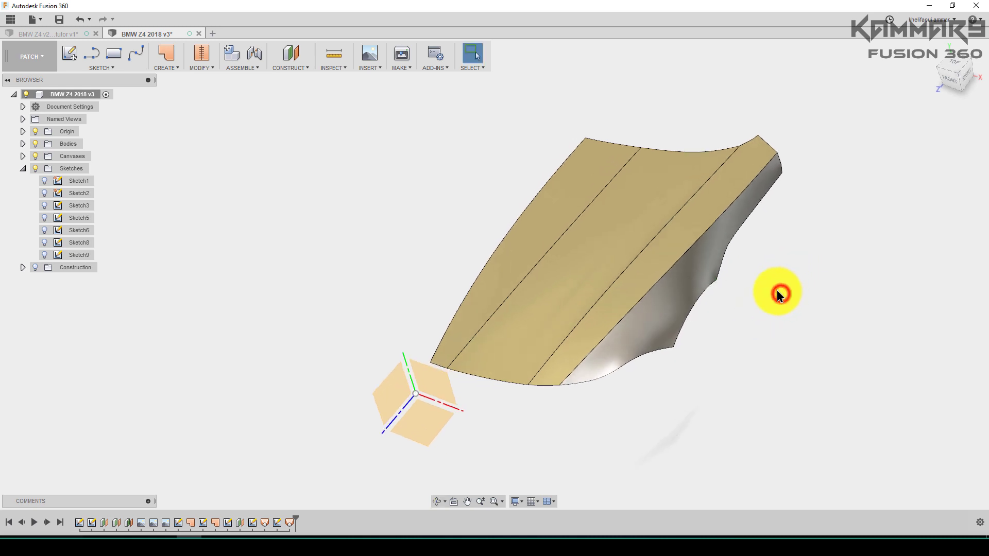
left_click(165, 57)
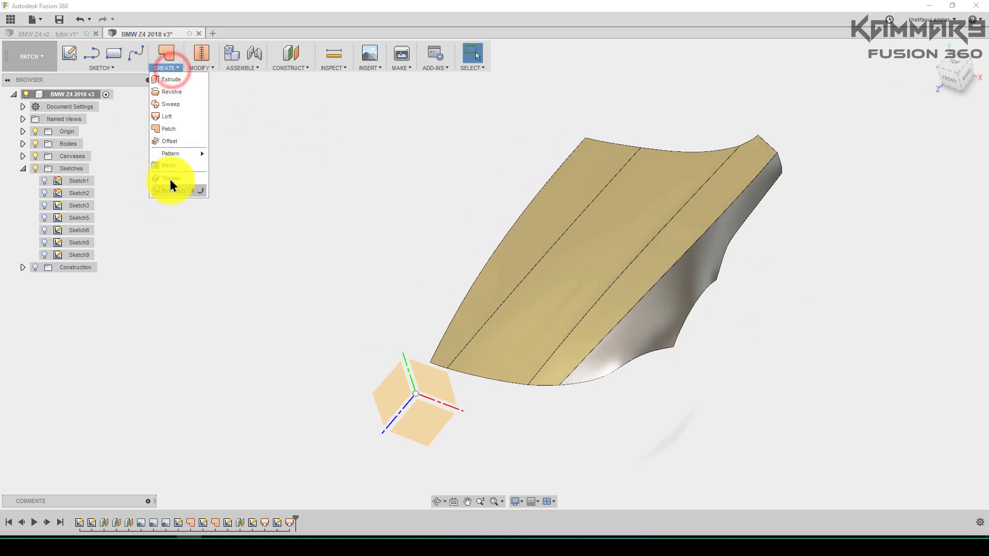
left_click(170, 166)
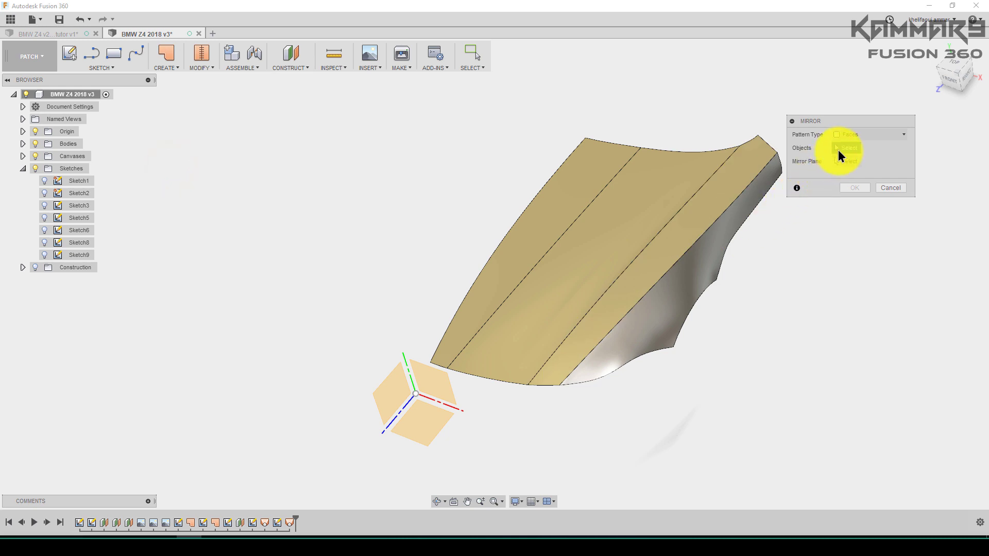
left_click(868, 134)
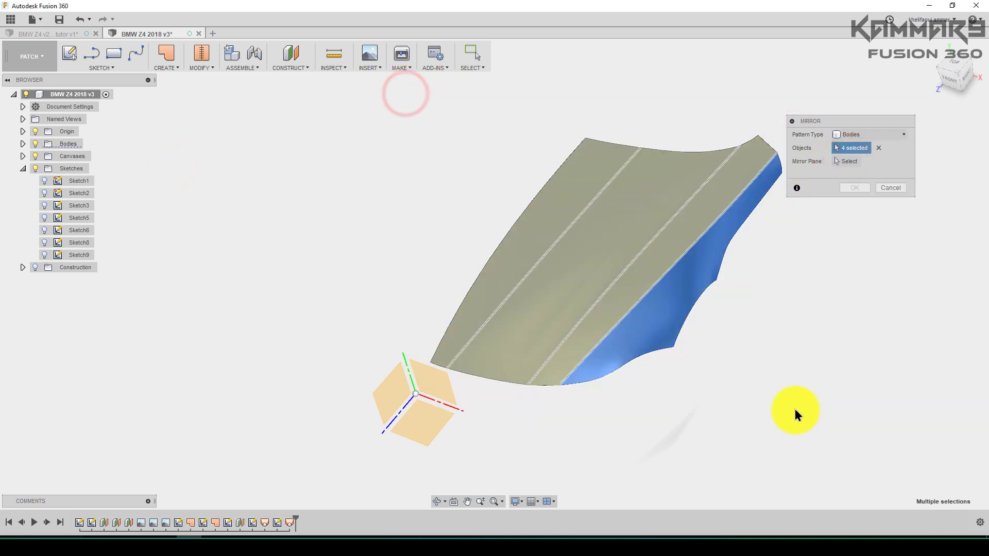
left_click(849, 161)
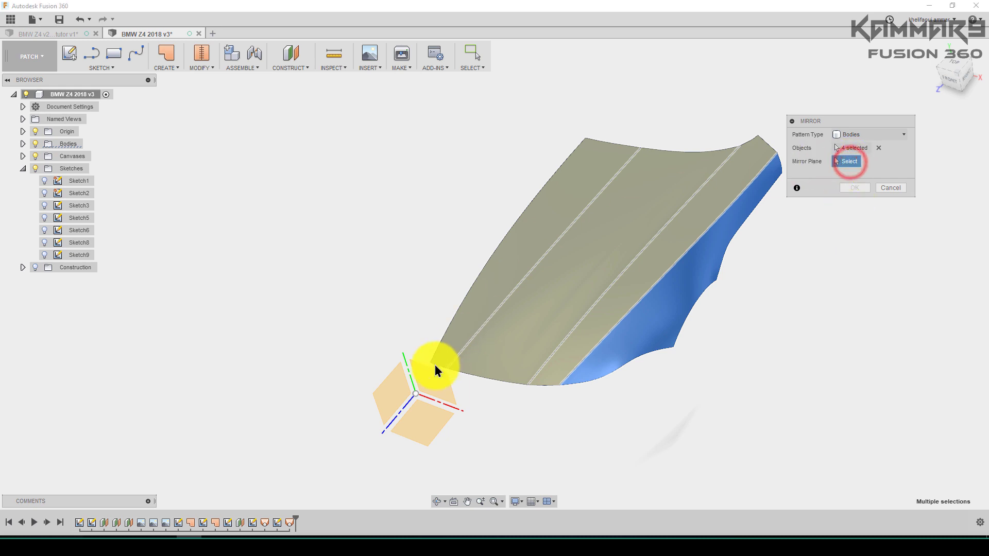
left_click(890, 187)
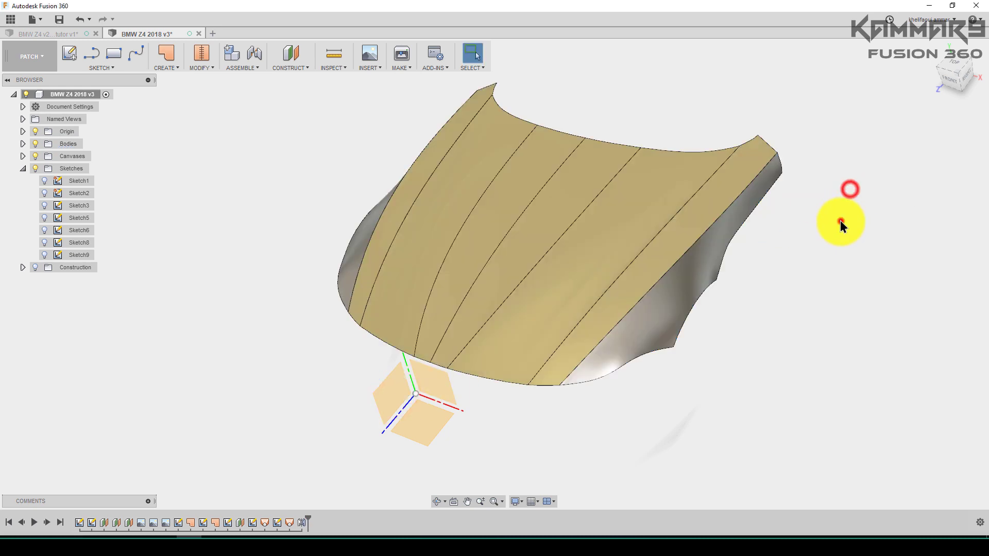
left_click_drag(848, 224, 517, 299)
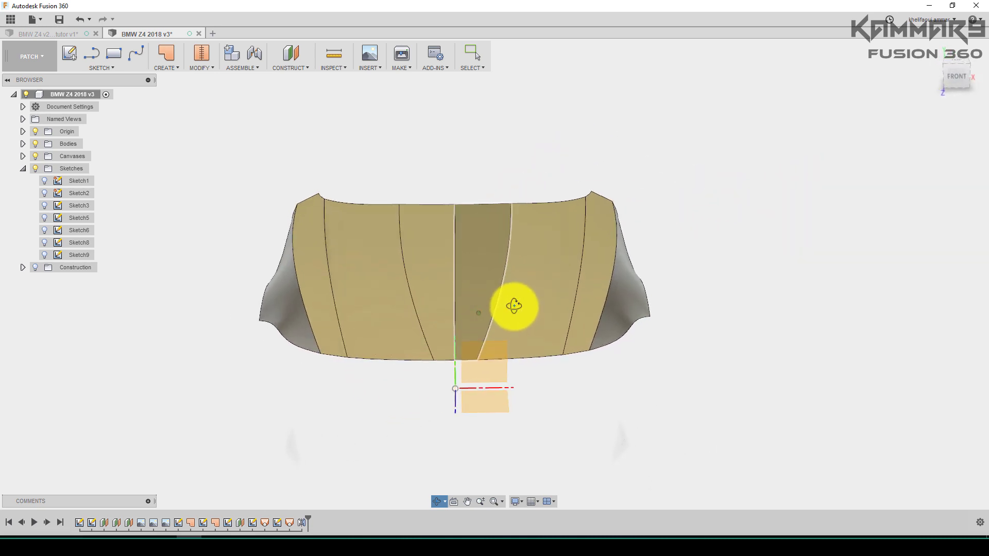
left_click_drag(514, 307, 561, 257)
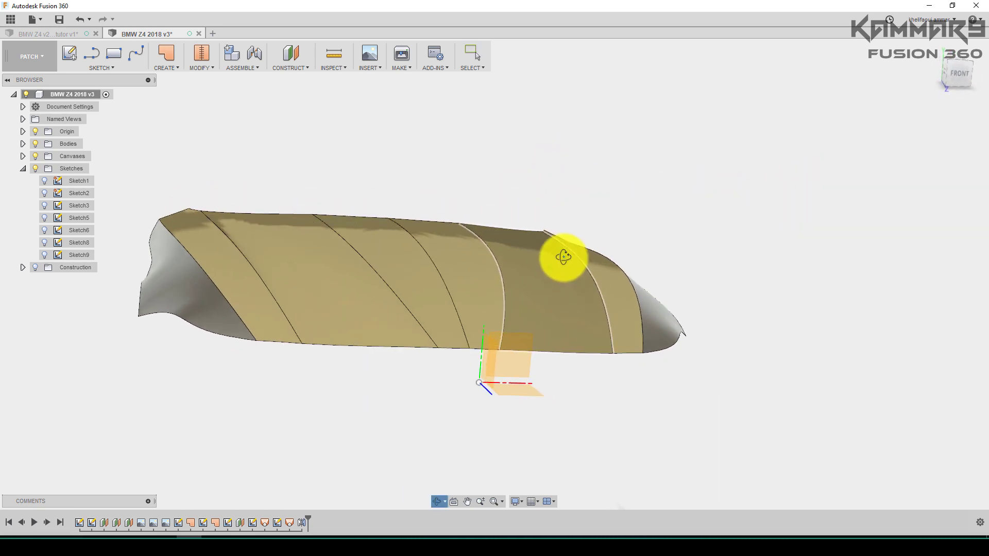
left_click_drag(563, 256, 538, 318)
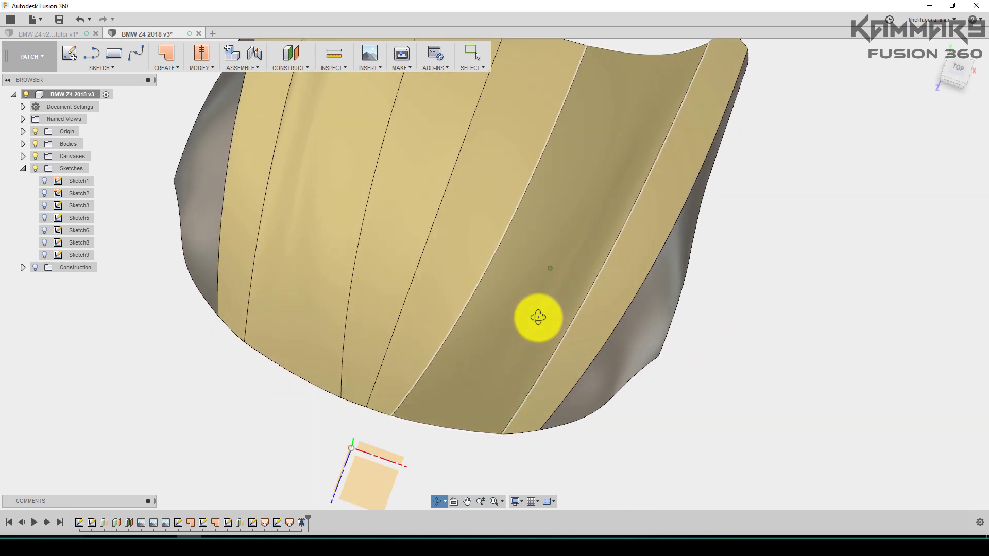
left_click_drag(539, 317, 489, 312)
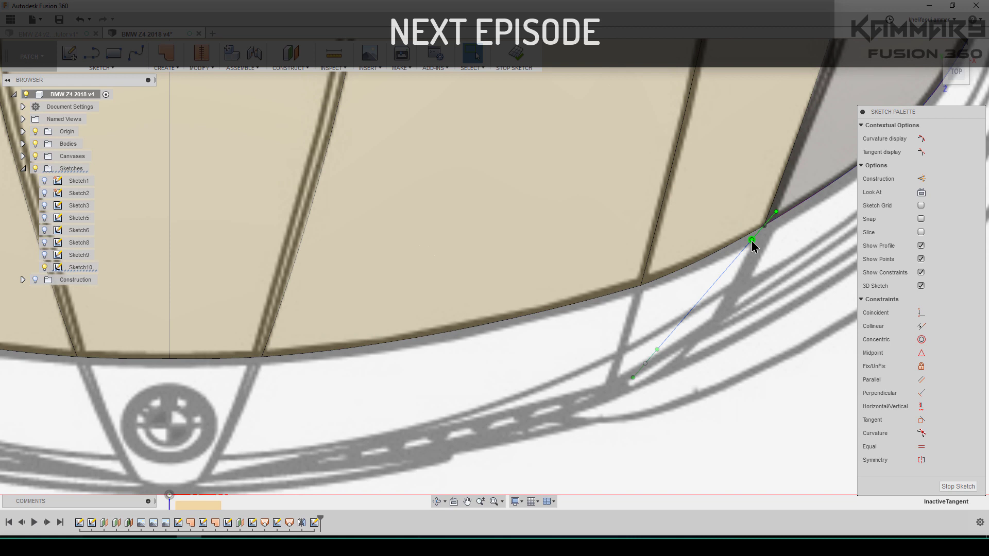
Step: View the headlight spline from the right and start moving one of its points
left_click(955, 71)
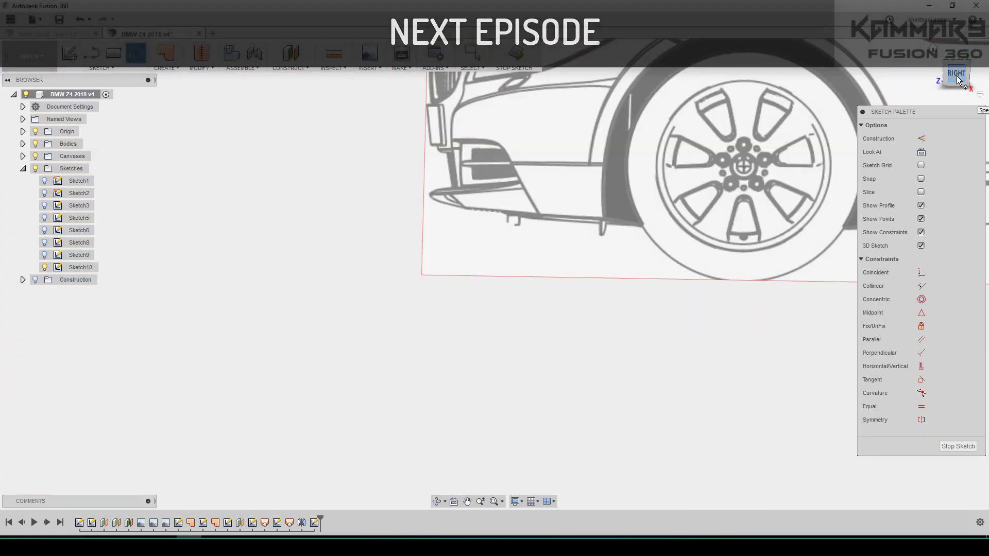
right_click(261, 235)
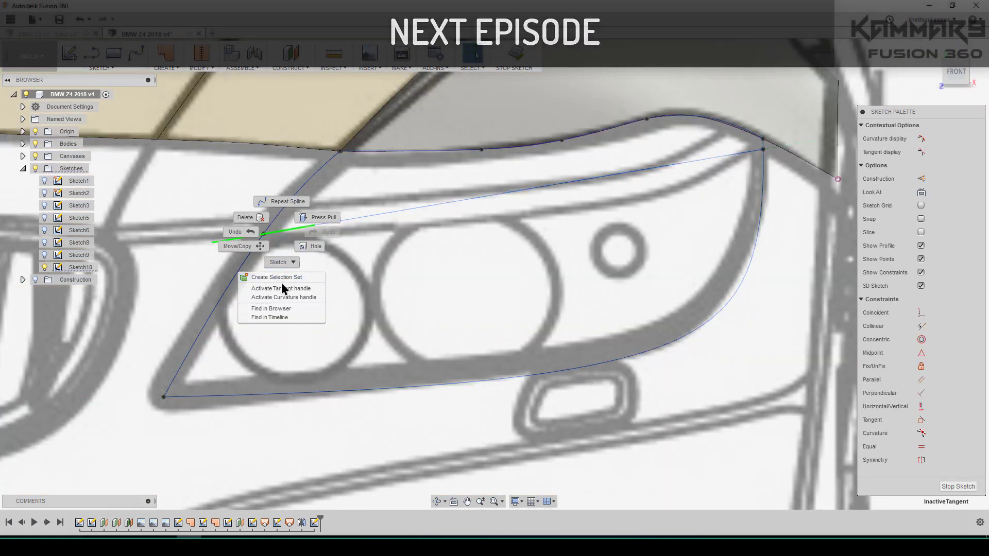
left_click(238, 246)
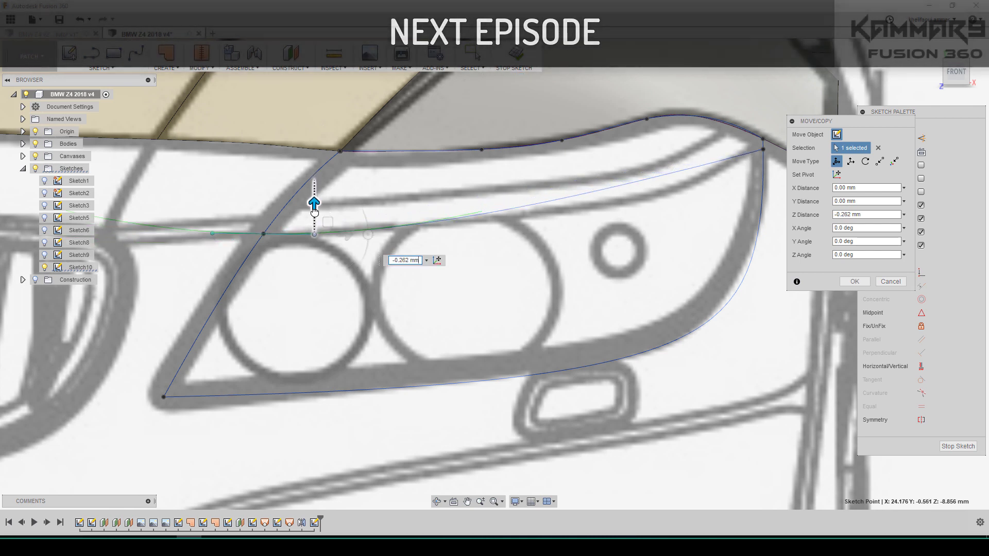